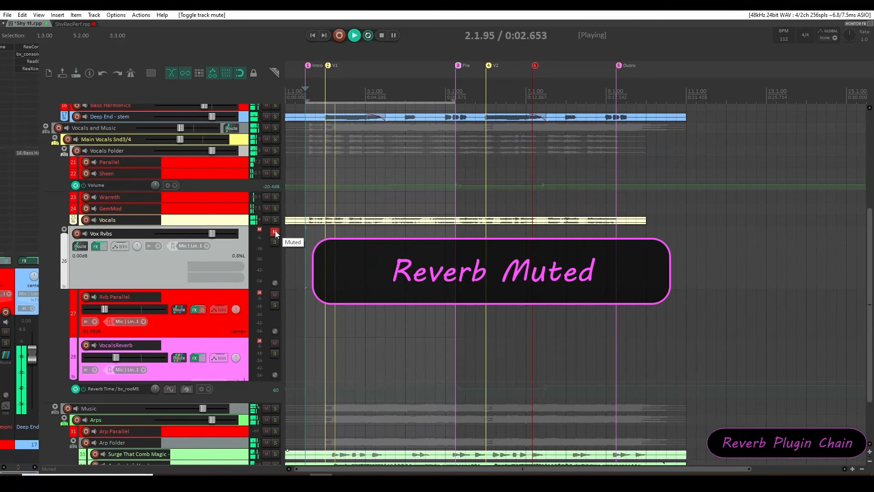
Toggle mute on the Vox Rvbs folder during playback, ending unmuted.
{"action": "left_click", "coordinate": [274, 234]}
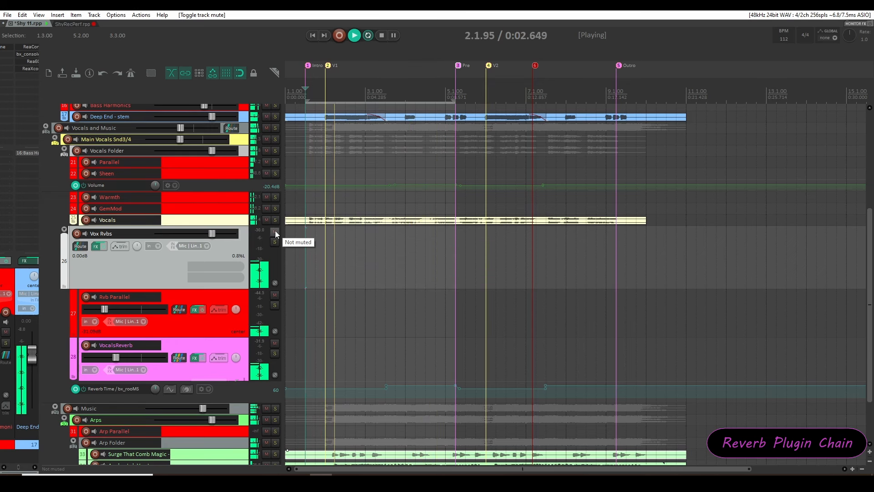
{"action": "left_click", "coordinate": [266, 231]}
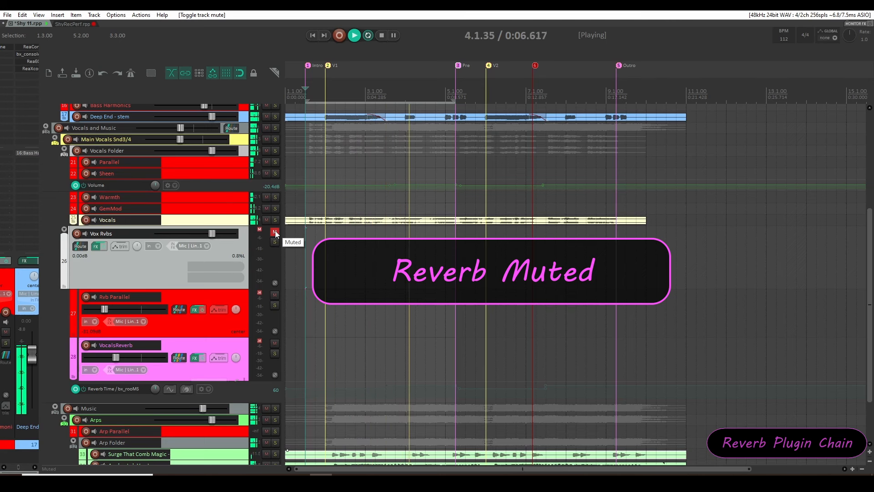
{"action": "left_click", "coordinate": [275, 233]}
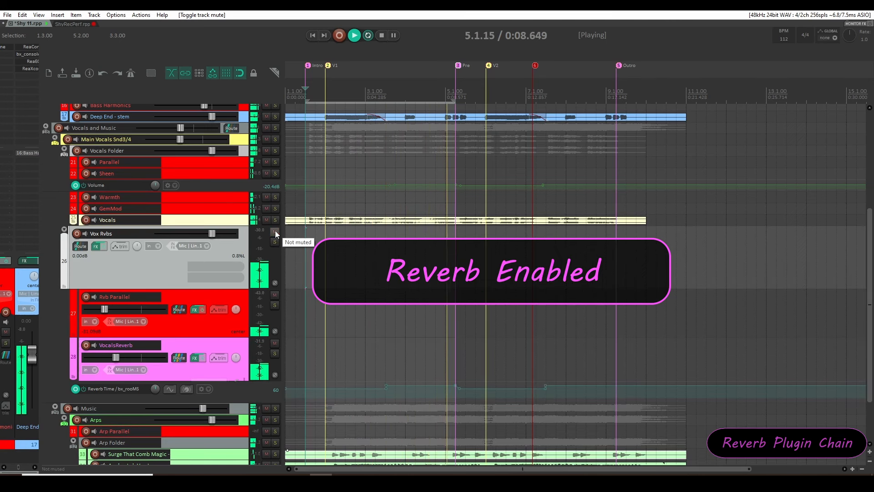
{"action": "left_click", "coordinate": [267, 233]}
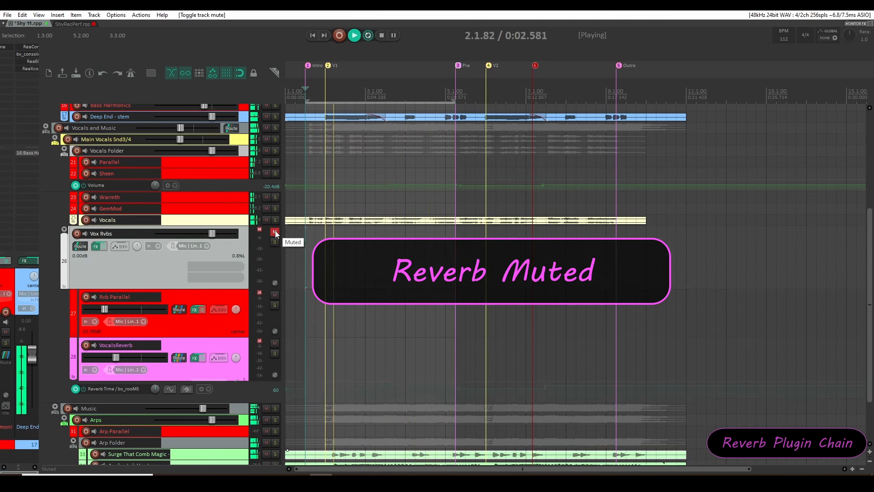
{"action": "left_click", "coordinate": [274, 233]}
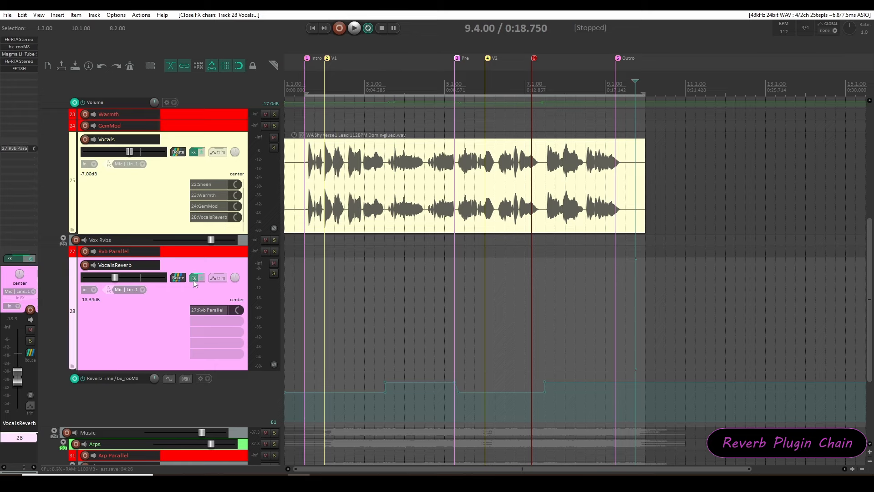
Open VocalsReverb's FX chain and bring up the bx_rooMS reverb.
{"action": "left_click", "coordinate": [194, 277]}
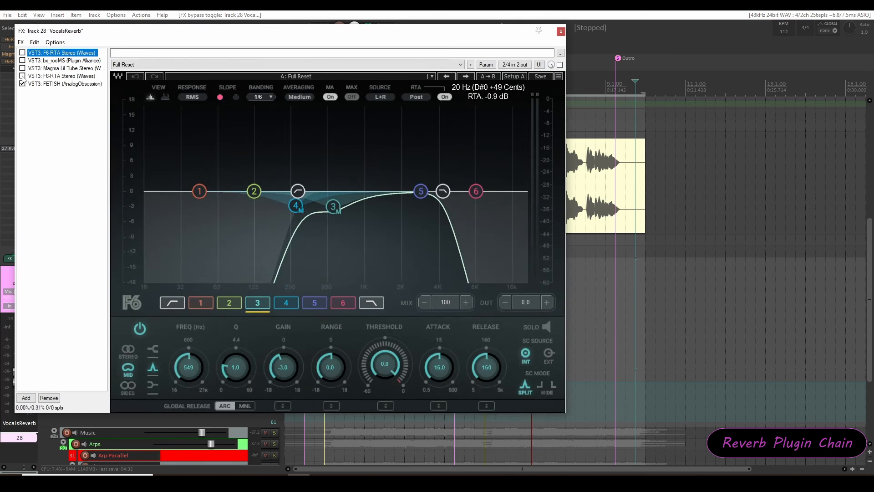
{"action": "left_click", "coordinate": [63, 60]}
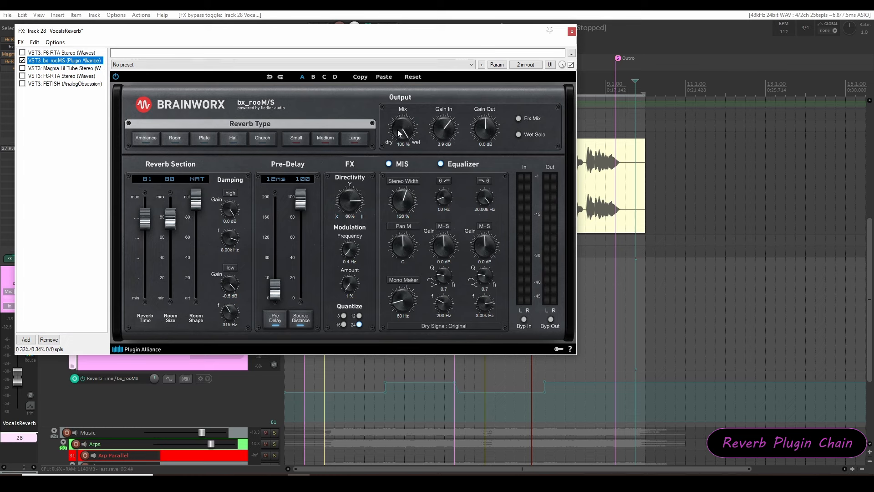
{"action": "mouse_move", "coordinate": [402, 132]}
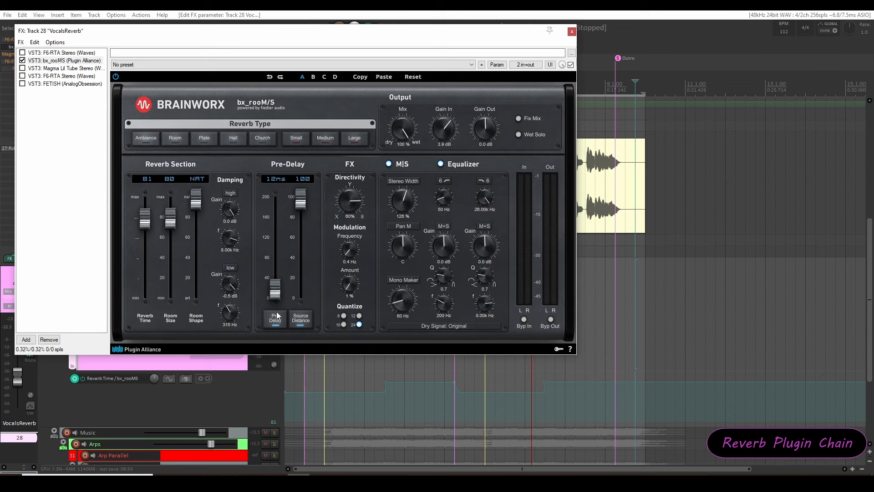
{"action": "mouse_move", "coordinate": [328, 188]}
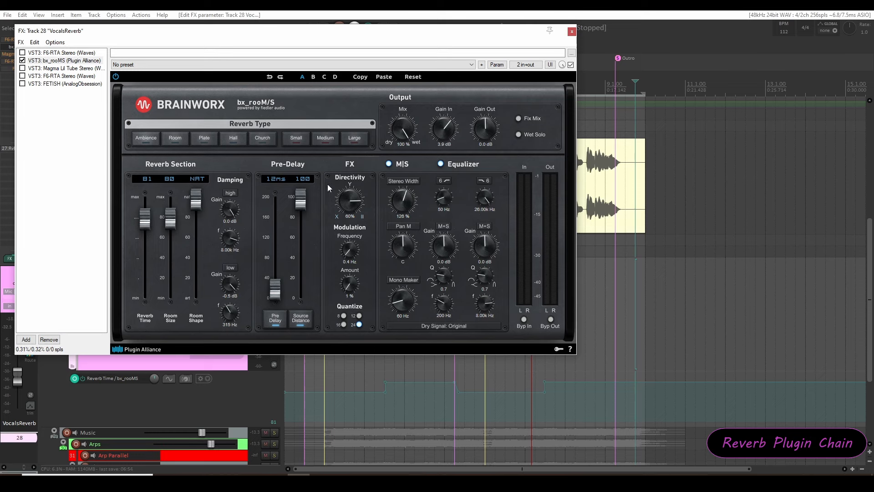
{"action": "mouse_move", "coordinate": [408, 208]}
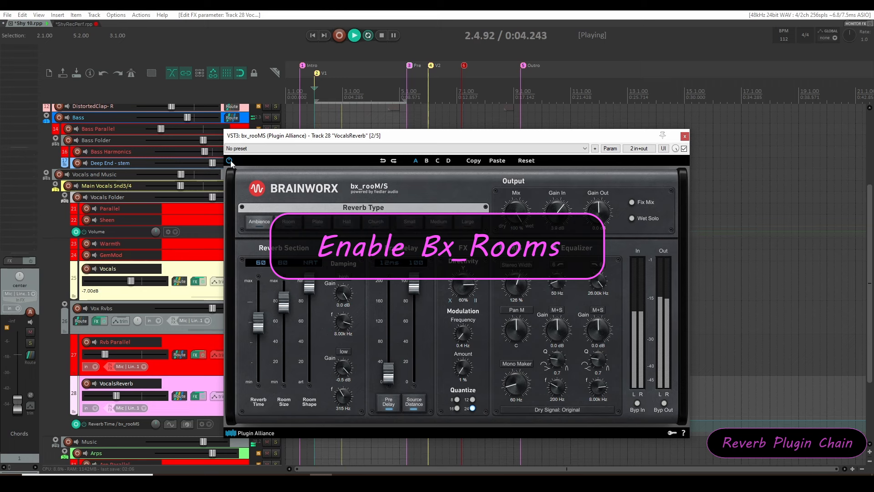
Switch on the bx_rooMS reverb in its floating window.
{"action": "left_click", "coordinate": [229, 160]}
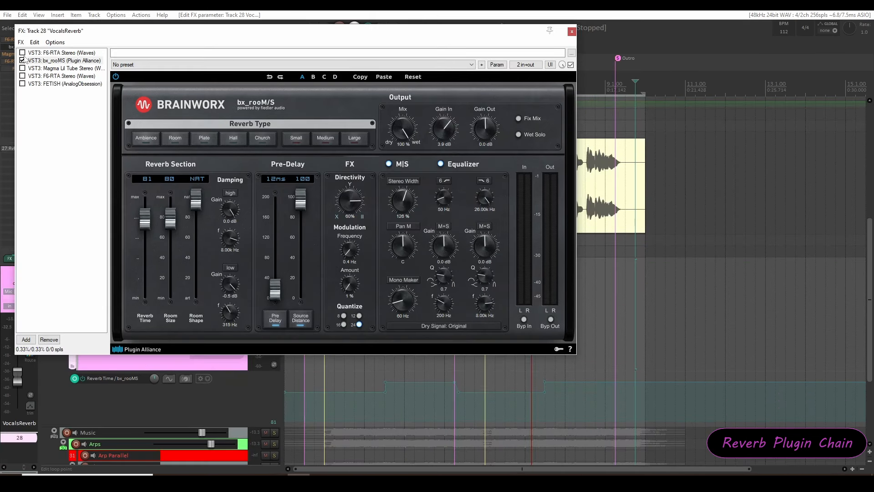
Enable the first F6-RTA Stereo EQ in the VocalsReverb chain.
{"action": "left_click", "coordinate": [60, 53]}
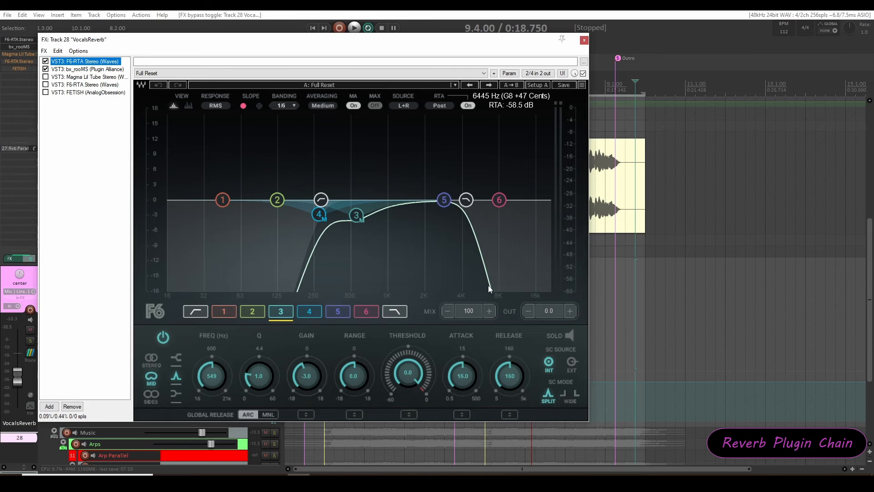
{"action": "mouse_move", "coordinate": [462, 236]}
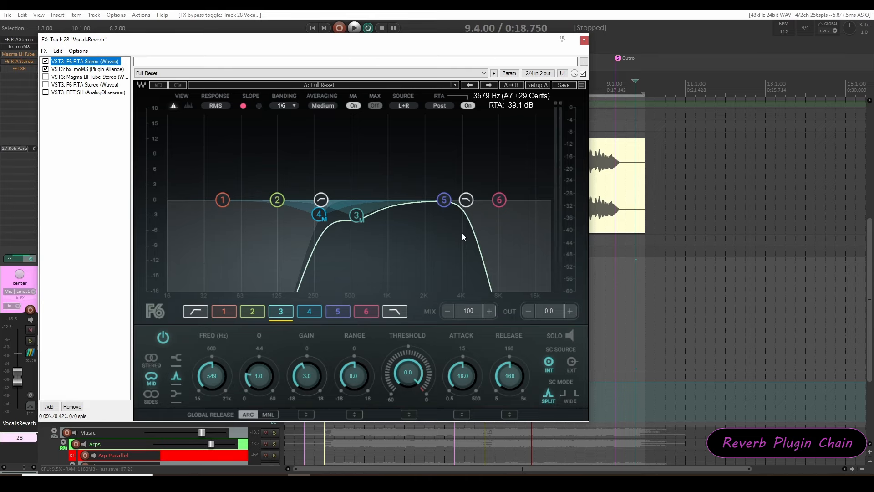
{"action": "mouse_move", "coordinate": [477, 245]}
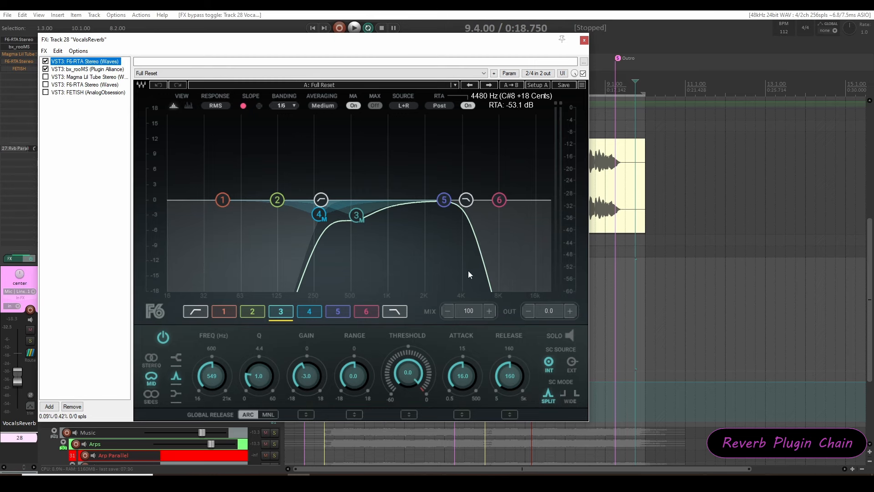
{"action": "mouse_move", "coordinate": [519, 251]}
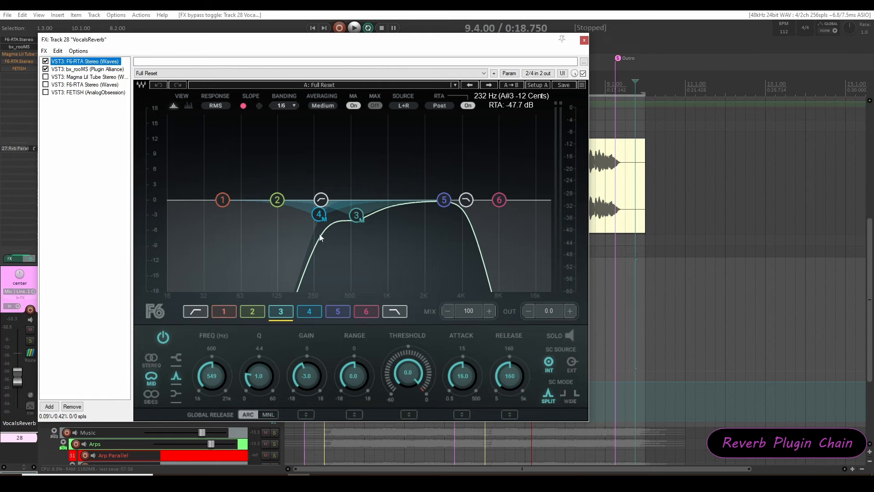
{"action": "mouse_move", "coordinate": [391, 210]}
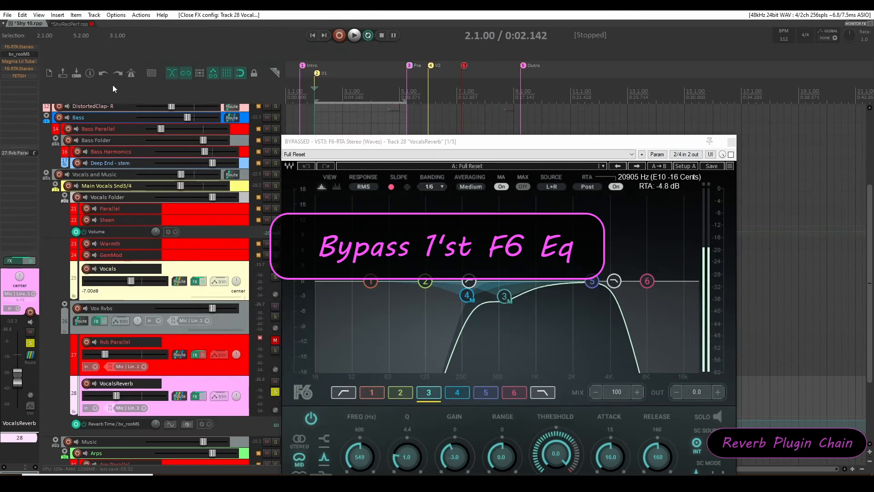
Play the mix, bypass then re-enable the first F6 EQ, and stop.
{"action": "left_click", "coordinate": [354, 35]}
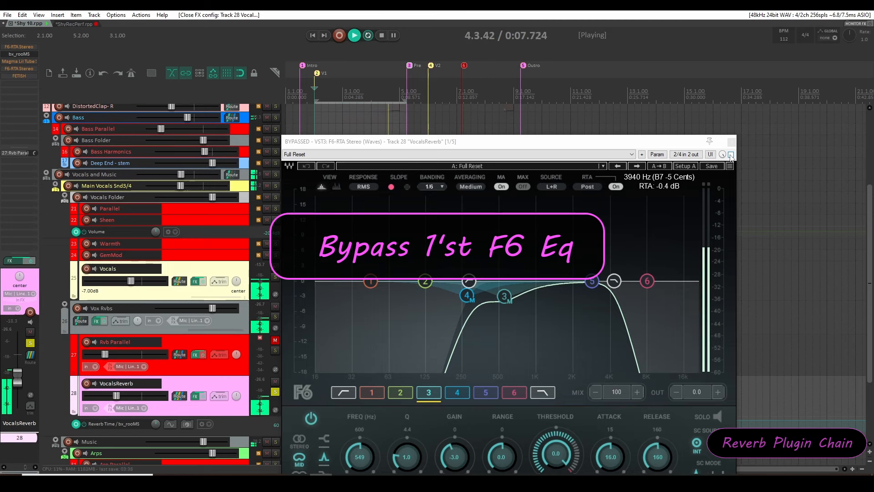
{"action": "left_click", "coordinate": [731, 154]}
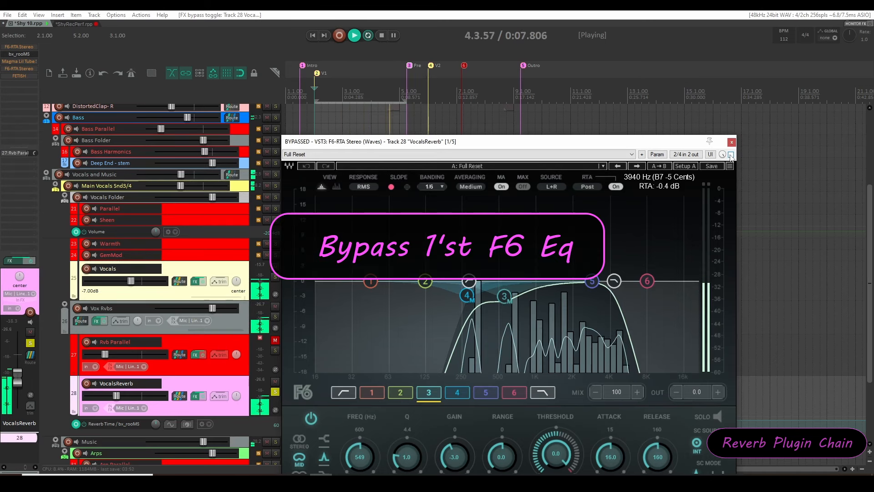
{"action": "left_click", "coordinate": [731, 154]}
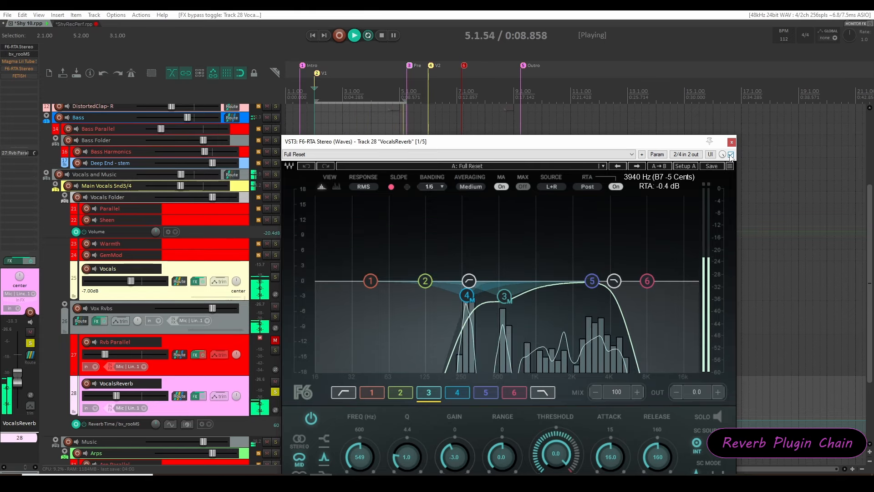
{"action": "left_click", "coordinate": [381, 35]}
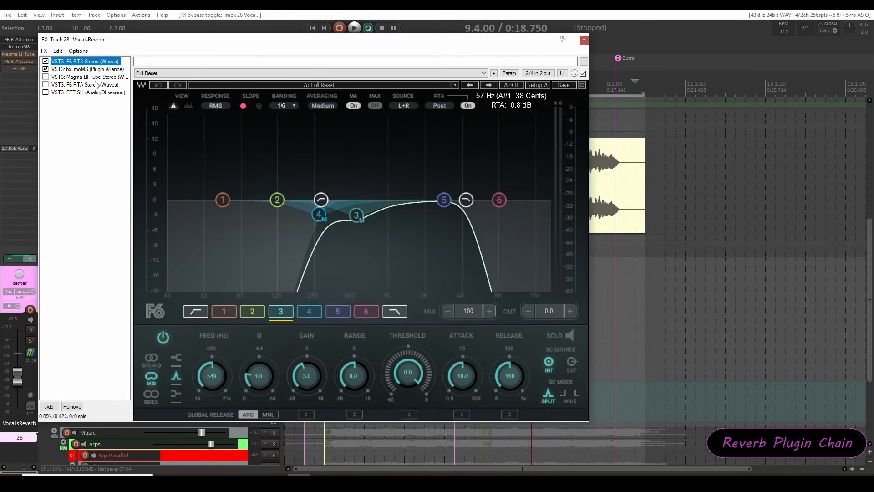
Open Magma Lil Tube and toggle its bypass repeatedly, finishing enabled.
{"action": "left_click", "coordinate": [86, 77]}
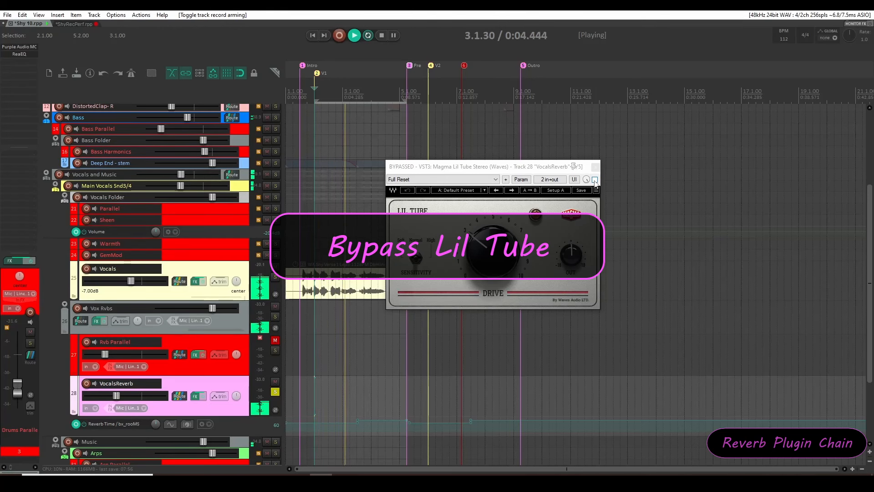
{"action": "left_click", "coordinate": [594, 179]}
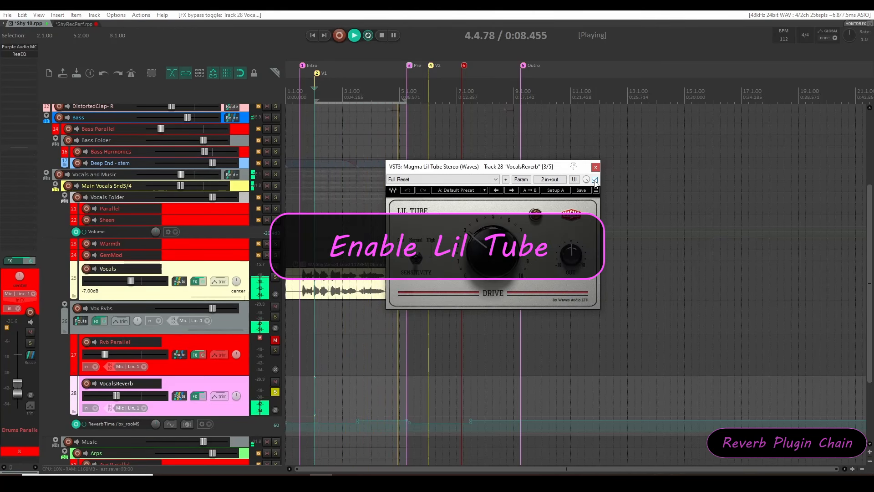
{"action": "left_click", "coordinate": [595, 179]}
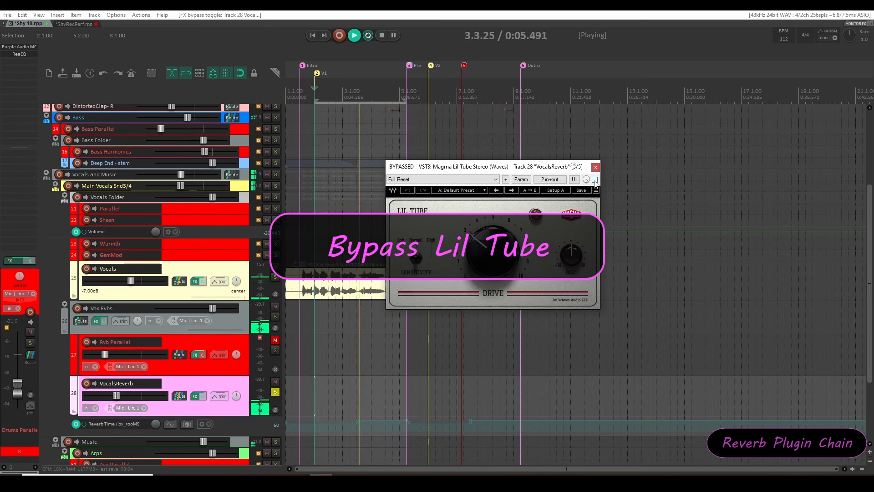
{"action": "left_click", "coordinate": [594, 179]}
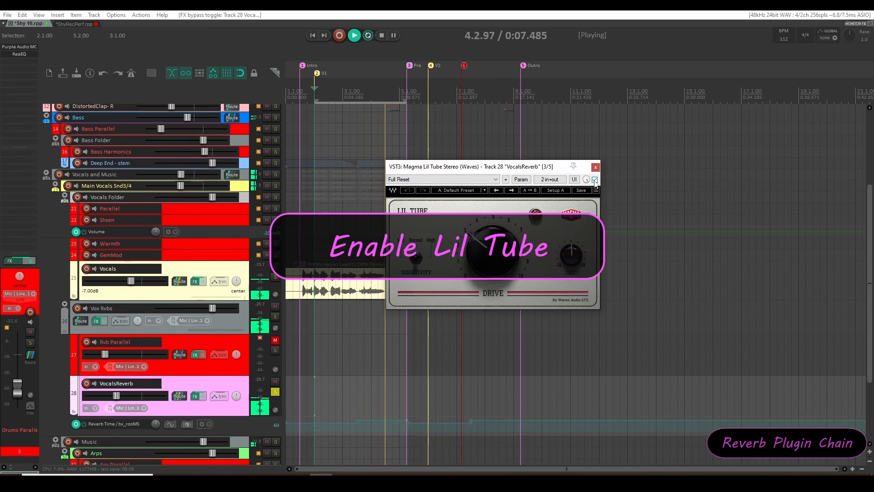
{"action": "left_click", "coordinate": [594, 179]}
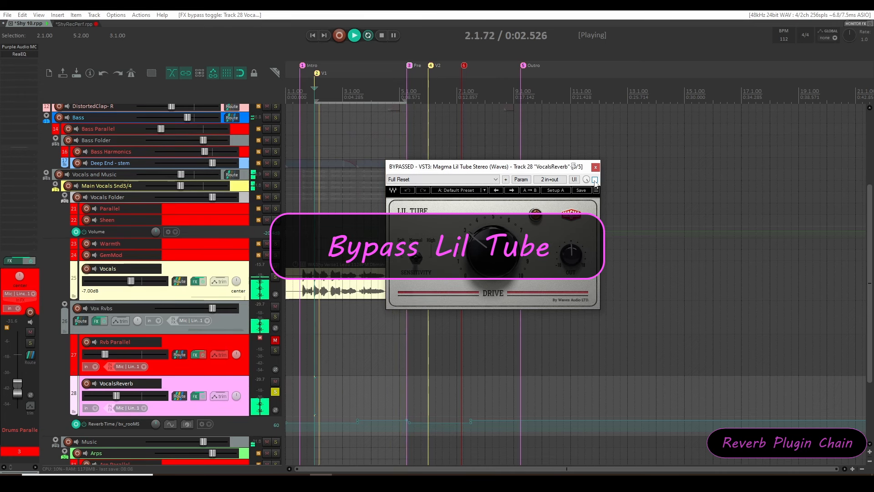
{"action": "left_click", "coordinate": [594, 167]}
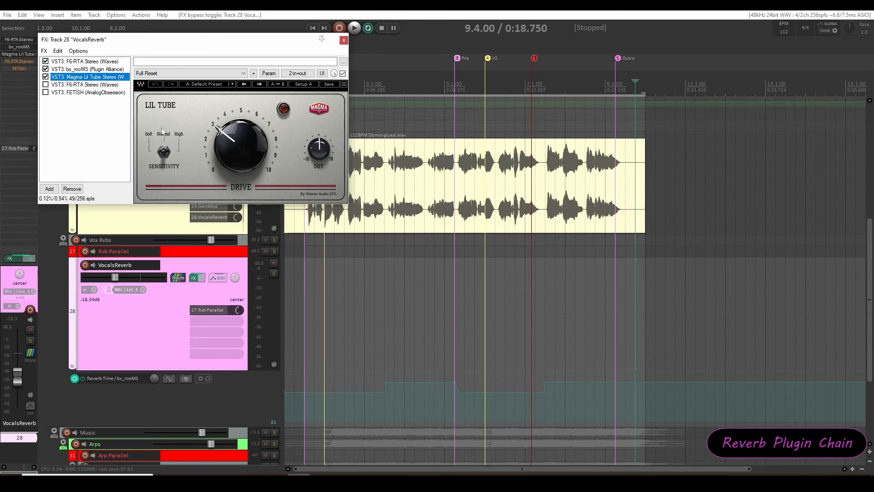
Enable the second F6 EQ, check bx_rooMS, then reselect the second F6.
{"action": "left_click", "coordinate": [85, 85]}
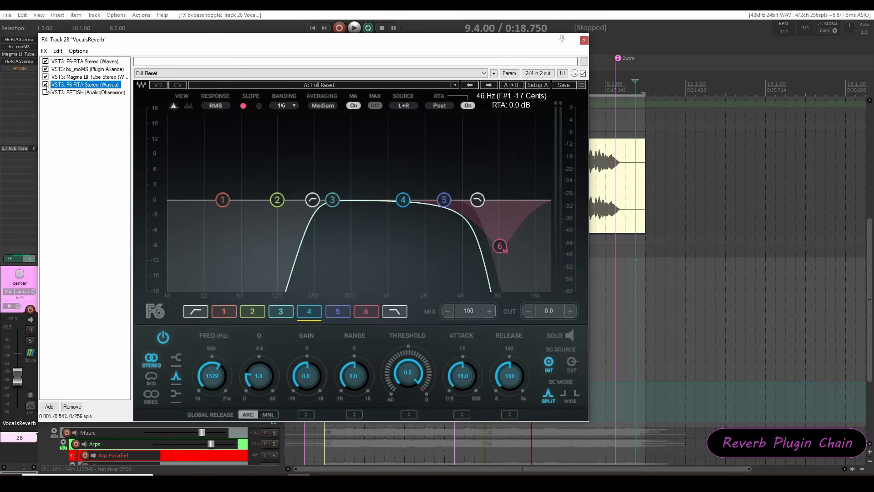
{"action": "mouse_move", "coordinate": [343, 247]}
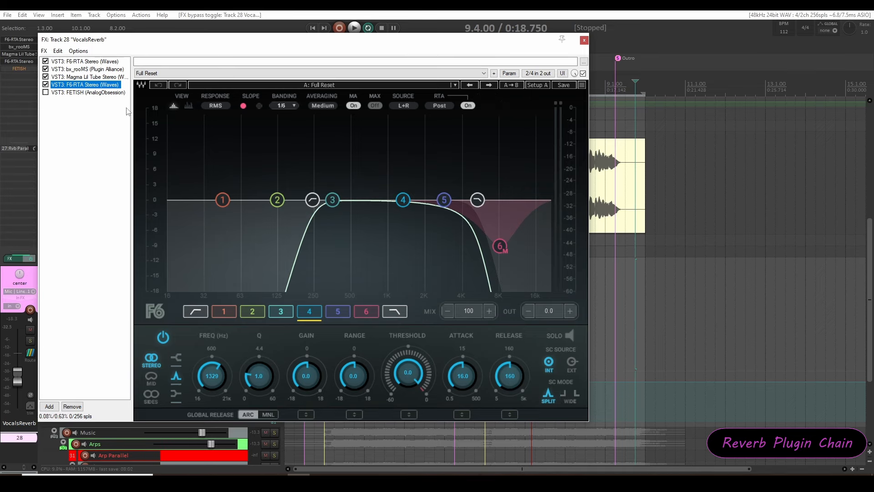
{"action": "mouse_move", "coordinate": [102, 92]}
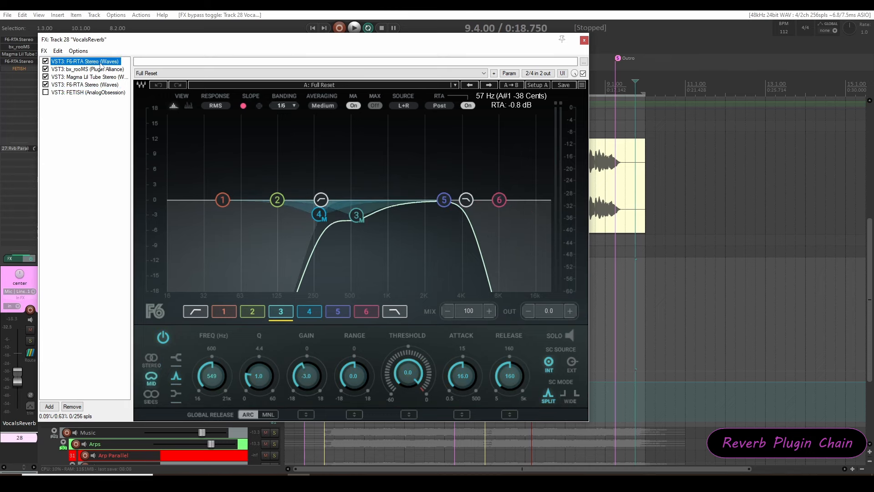
{"action": "left_click", "coordinate": [86, 68]}
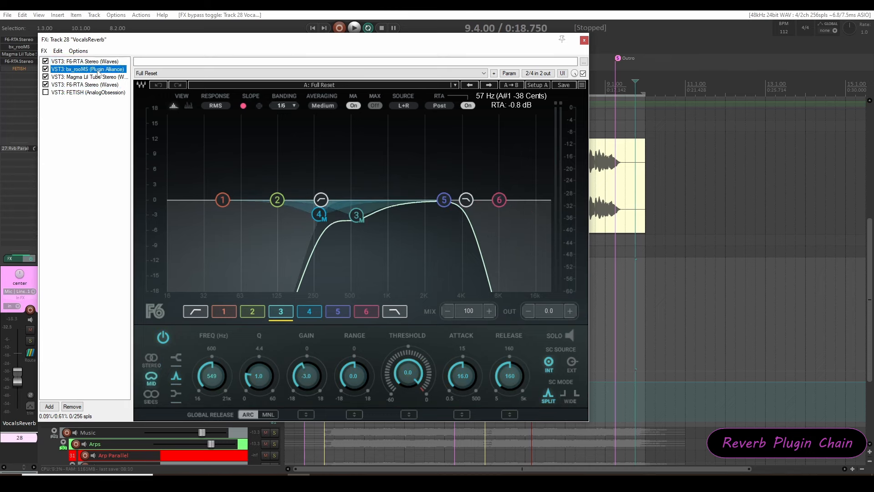
{"action": "left_click", "coordinate": [84, 84]}
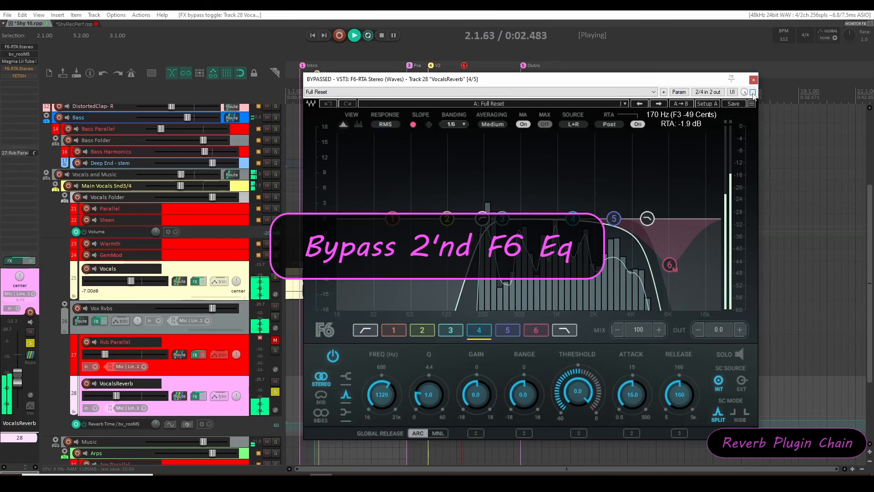
Toggle the second F6 EQ off and on, close it, stop, reopen VocalsReverb's chain.
{"action": "left_click", "coordinate": [752, 92]}
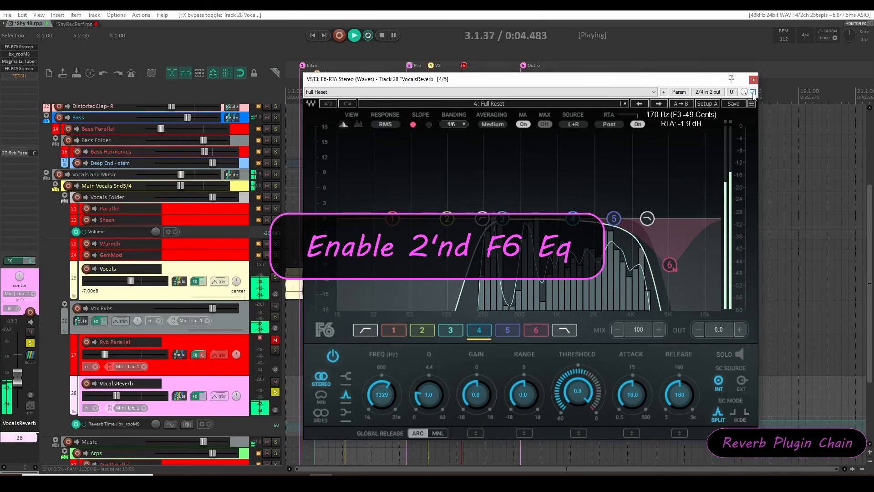
{"action": "left_click", "coordinate": [752, 92]}
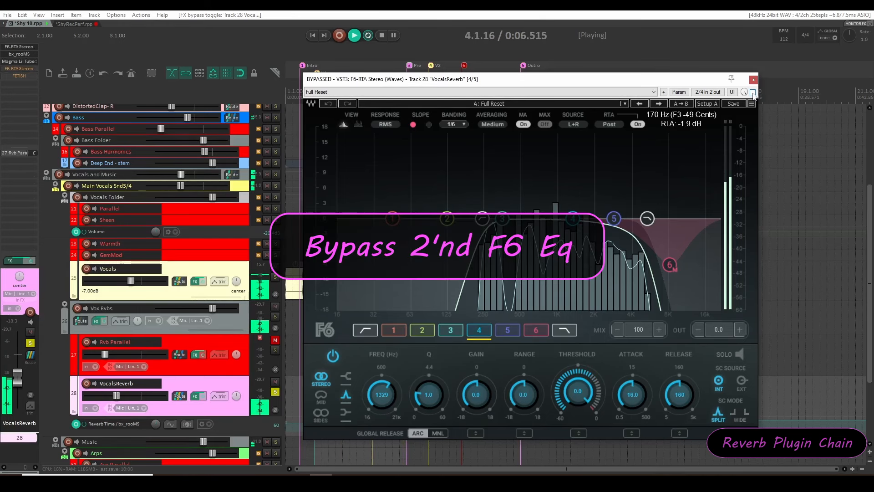
{"action": "left_click", "coordinate": [752, 92]}
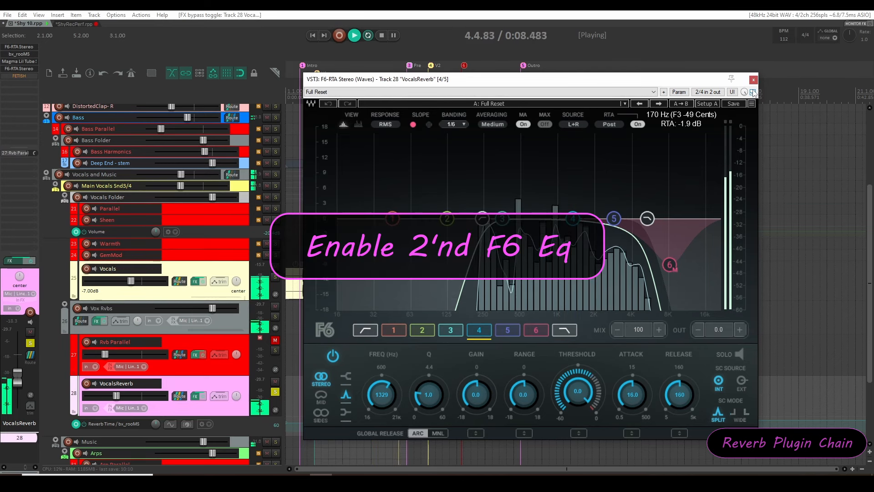
{"action": "left_click", "coordinate": [754, 79]}
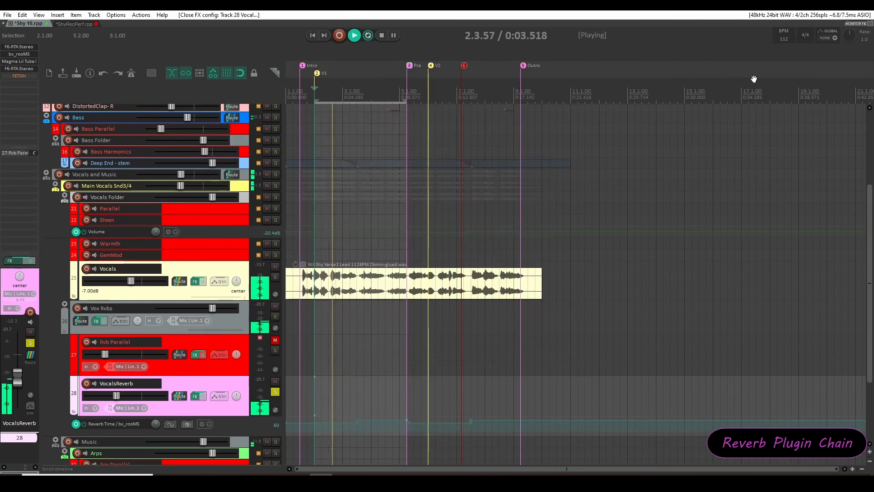
{"action": "left_click", "coordinate": [381, 35]}
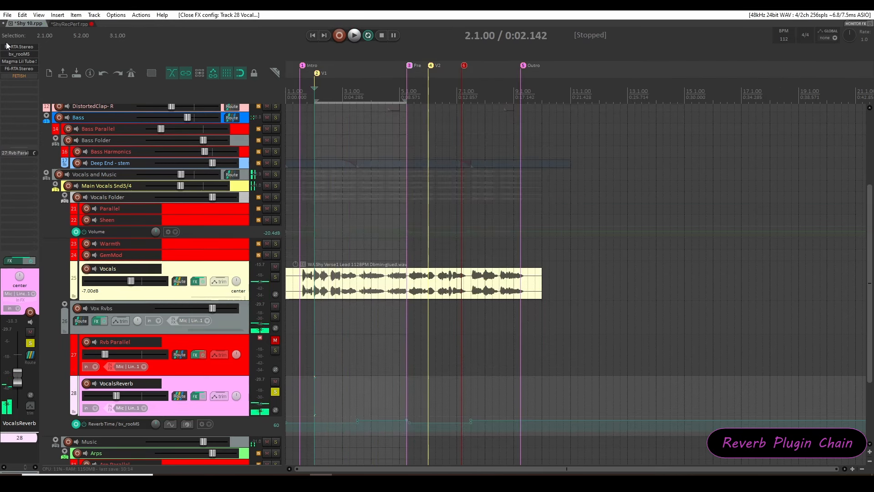
{"action": "left_click", "coordinate": [194, 396]}
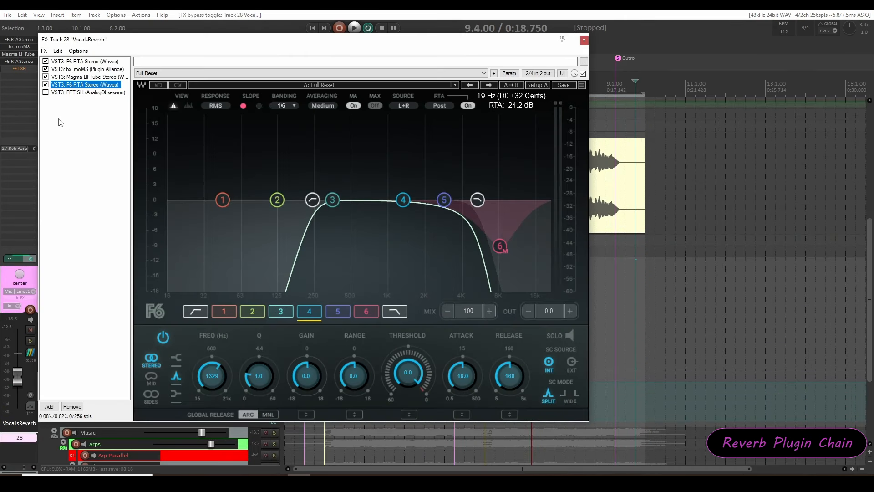
Select the FETISH compressor in the VocalsReverb chain to show its controls.
{"action": "left_click", "coordinate": [87, 92]}
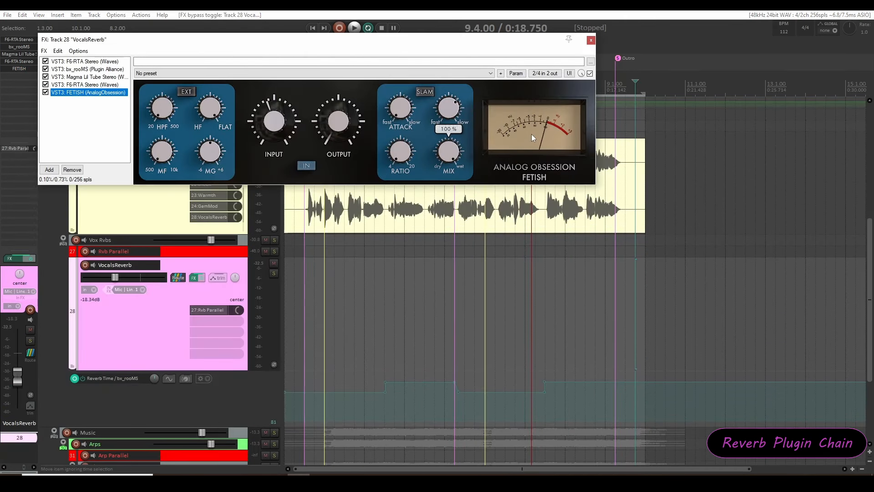
{"action": "mouse_move", "coordinate": [432, 122]}
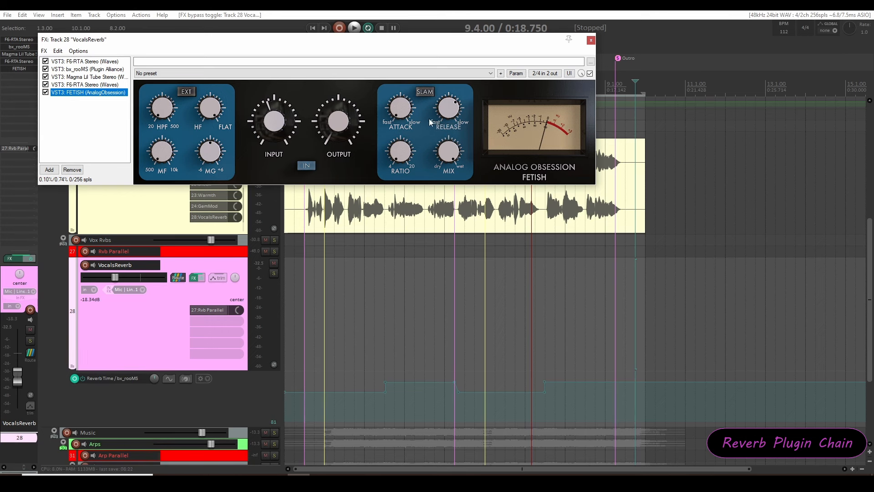
{"action": "mouse_move", "coordinate": [399, 110]}
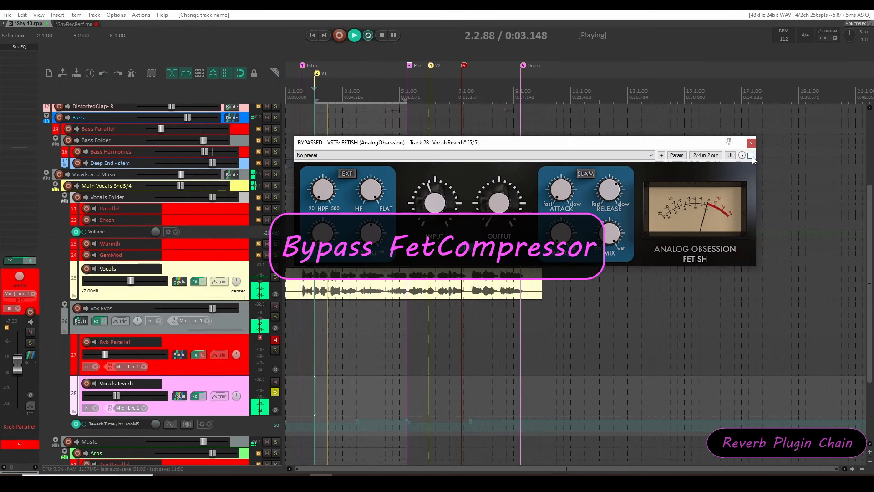
Toggle FETISH bypass repeatedly ending enabled, stop playback, and close the chain.
{"action": "left_click", "coordinate": [749, 155]}
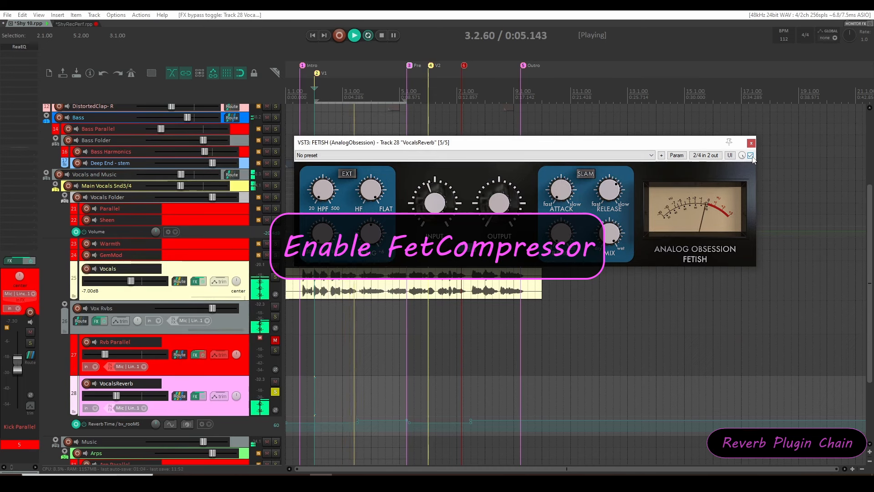
{"action": "left_click", "coordinate": [749, 155]}
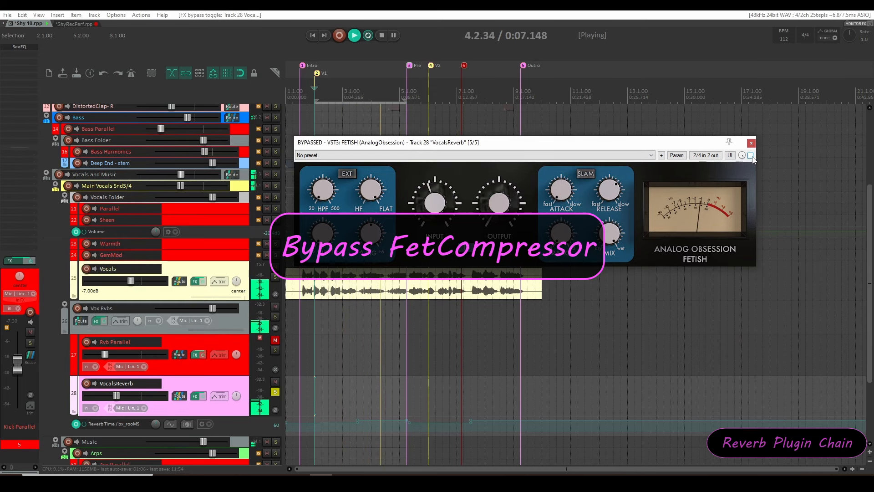
{"action": "left_click", "coordinate": [750, 154]}
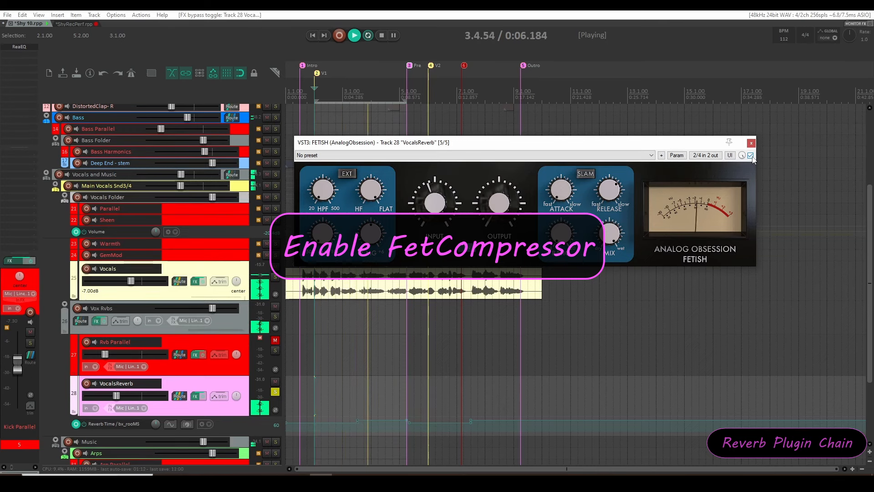
{"action": "left_click", "coordinate": [749, 154]}
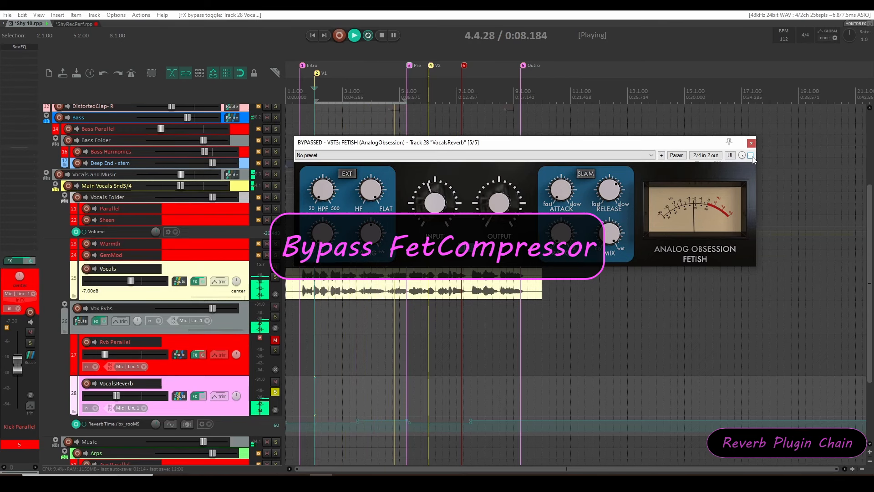
{"action": "left_click", "coordinate": [751, 155]}
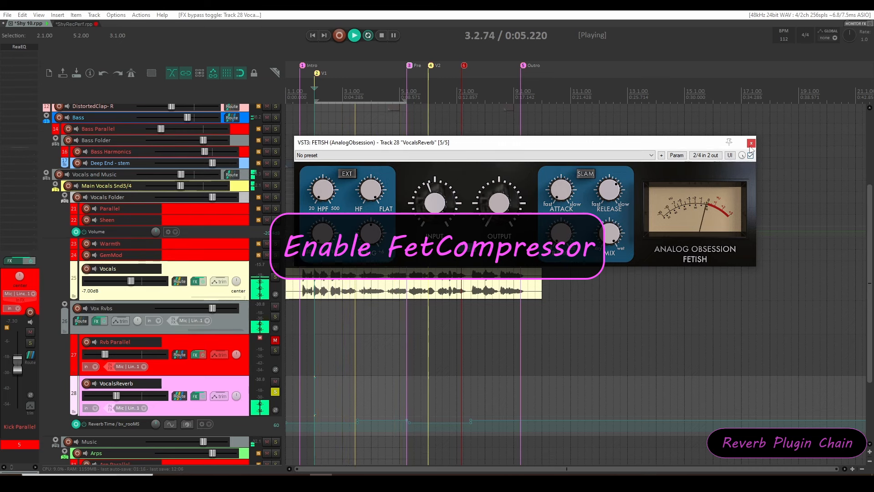
{"action": "left_click", "coordinate": [750, 143]}
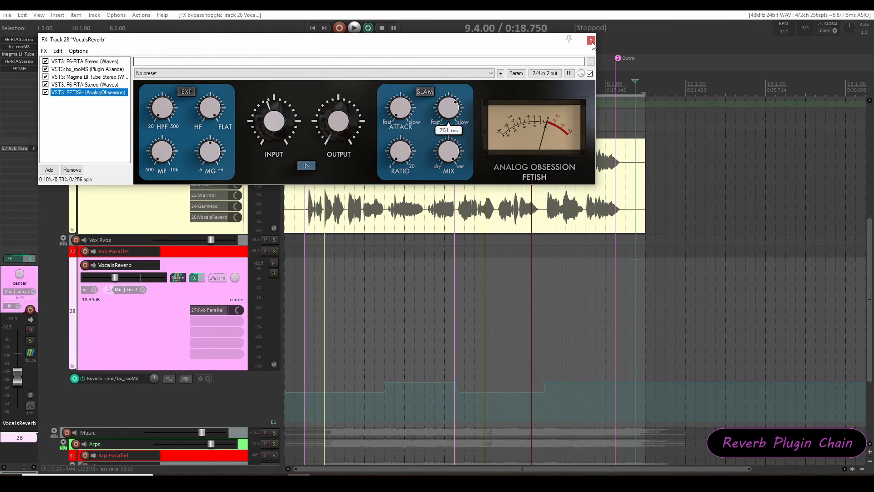
{"action": "left_click", "coordinate": [591, 39]}
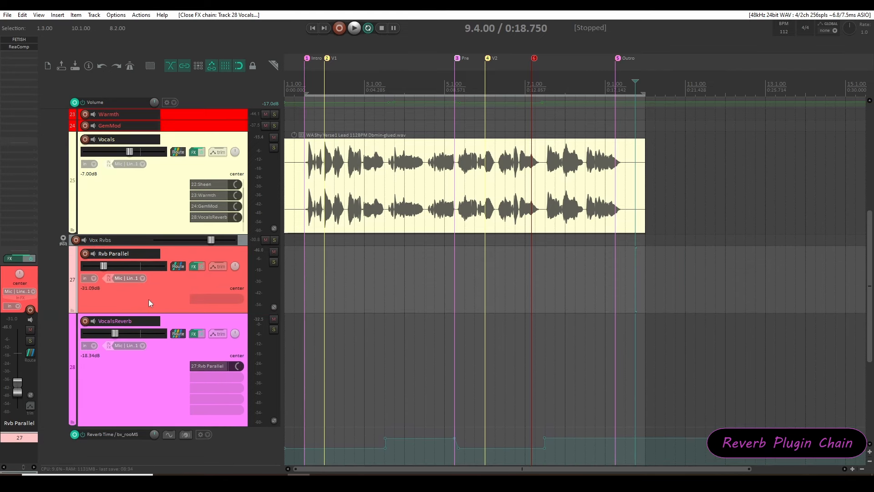
{"action": "mouse_move", "coordinate": [113, 260]}
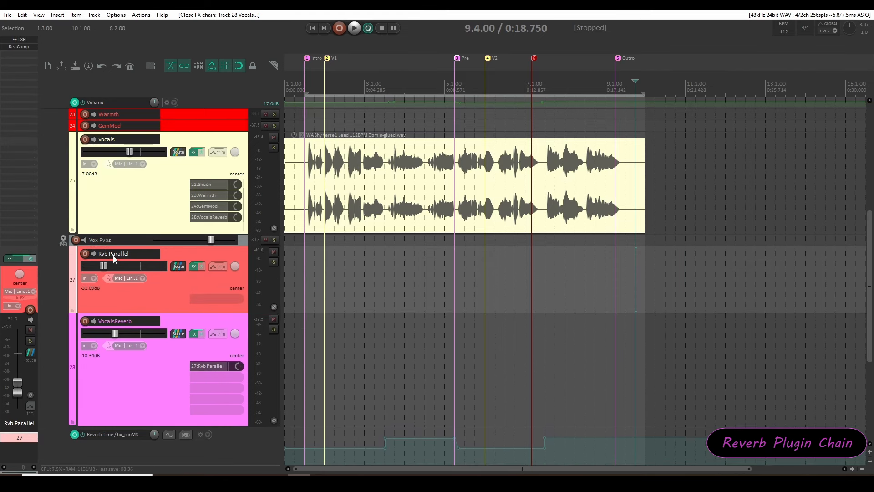
{"action": "mouse_move", "coordinate": [27, 49]}
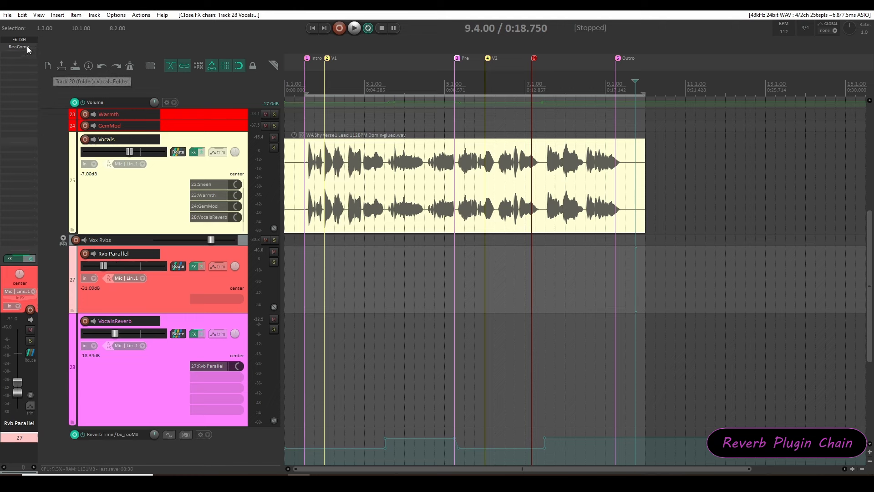
Open track 27 Rvb Parallel's FX chain, view FETISH, then view the ReaComp settings.
{"action": "left_click", "coordinate": [193, 266]}
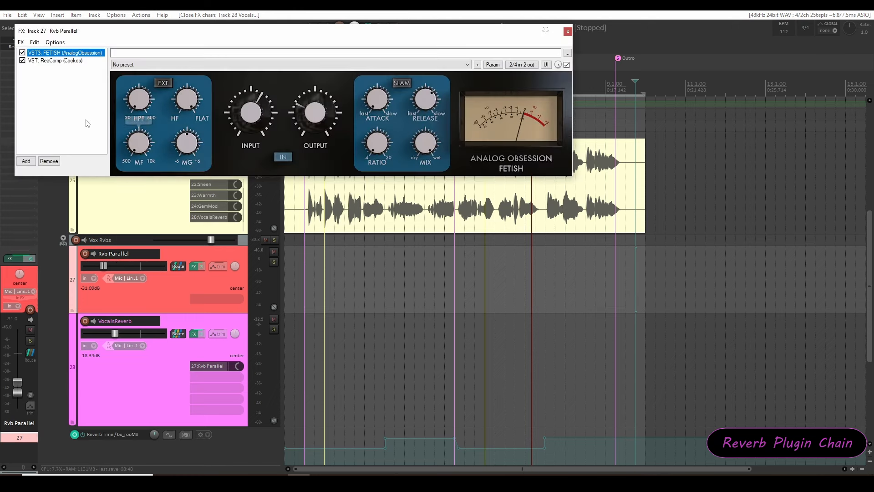
{"action": "mouse_move", "coordinate": [424, 99]}
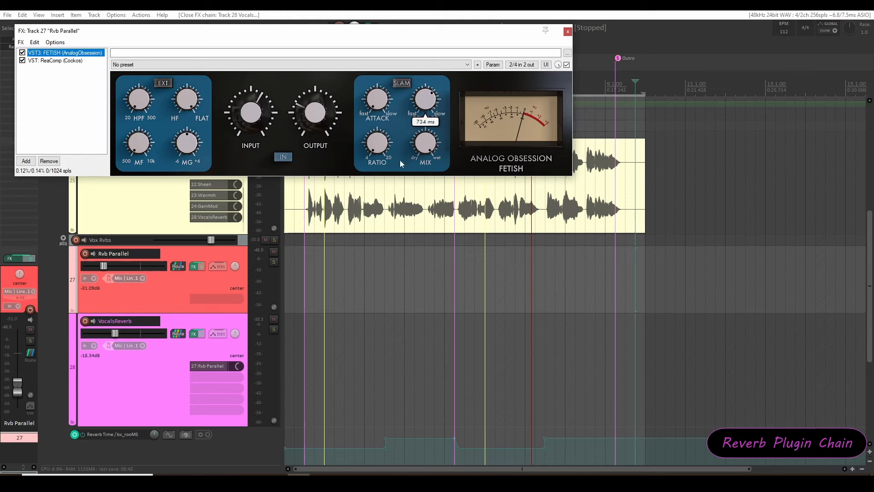
{"action": "mouse_move", "coordinate": [315, 111]}
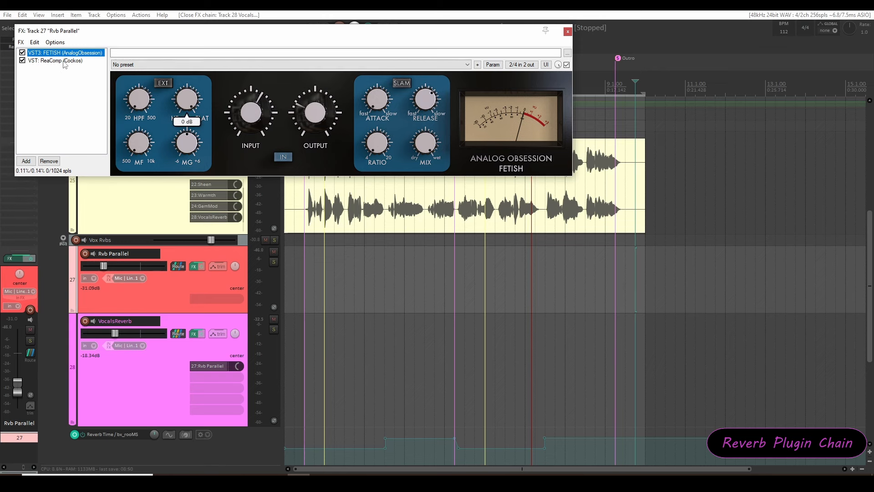
{"action": "left_click", "coordinate": [55, 60]}
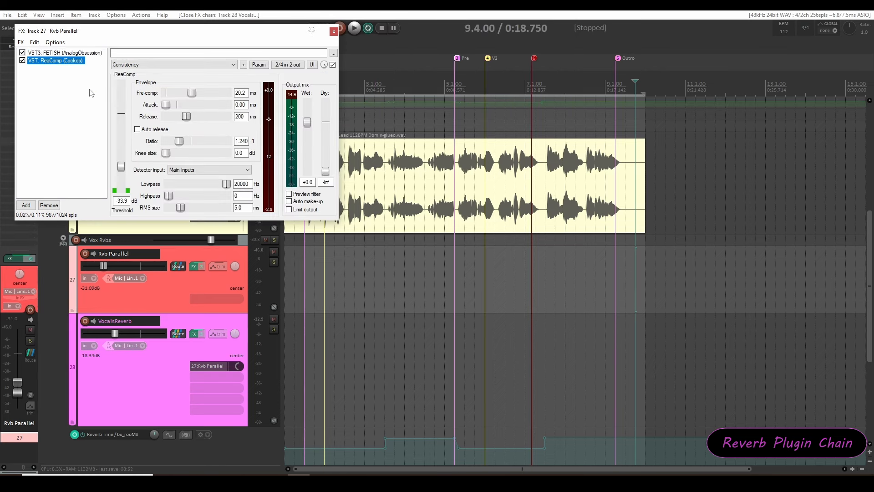
{"action": "mouse_move", "coordinate": [123, 122]}
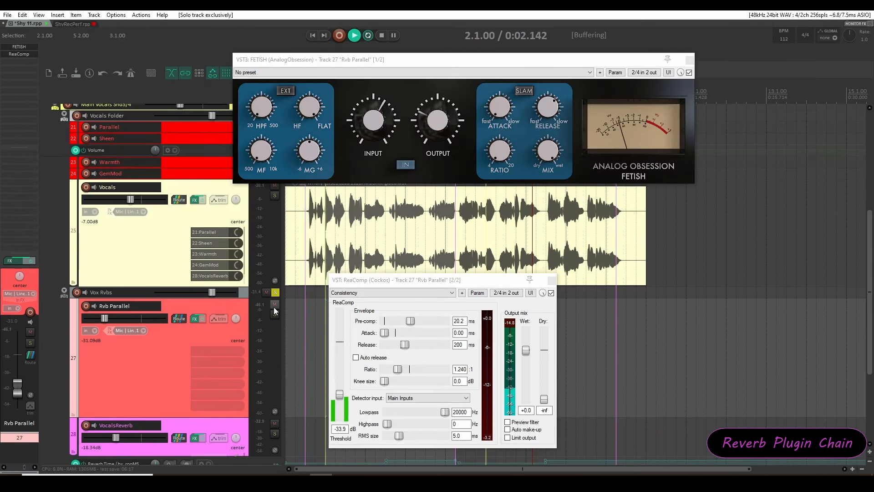
Repeatedly mute and unmute the Rvb Parallel track, then stop playback.
{"action": "left_click", "coordinate": [274, 304]}
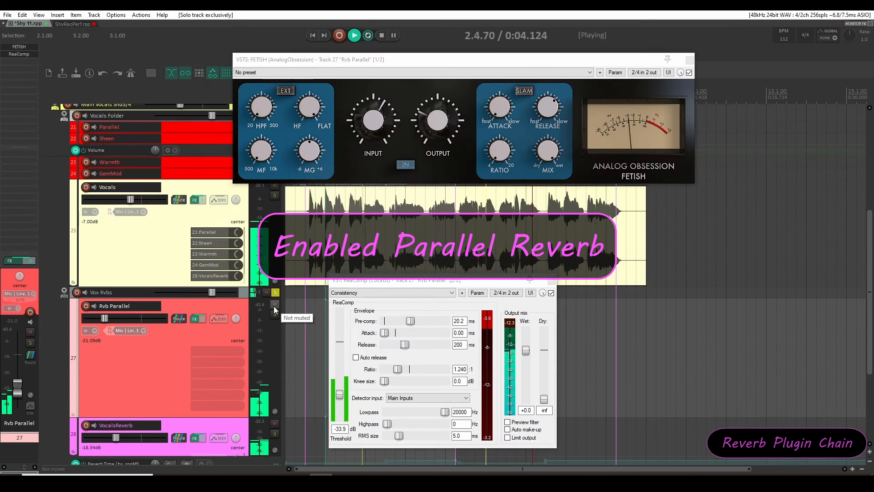
{"action": "left_click", "coordinate": [274, 304]}
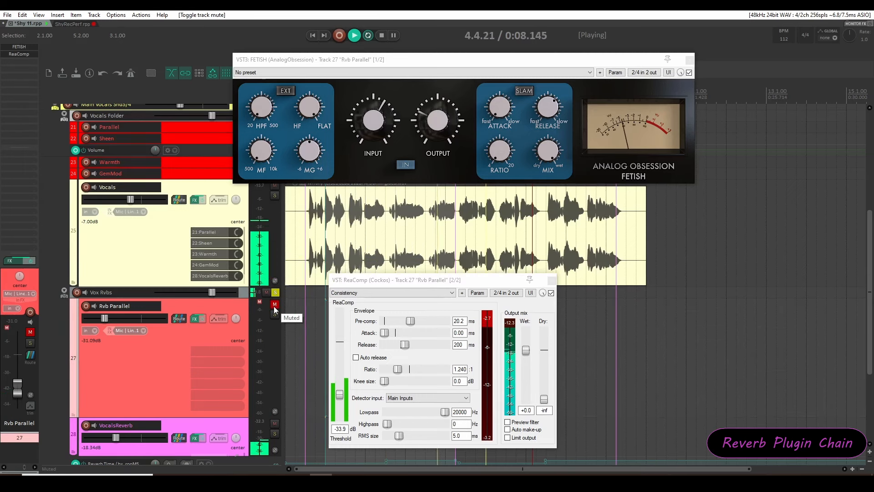
{"action": "left_click", "coordinate": [274, 305]}
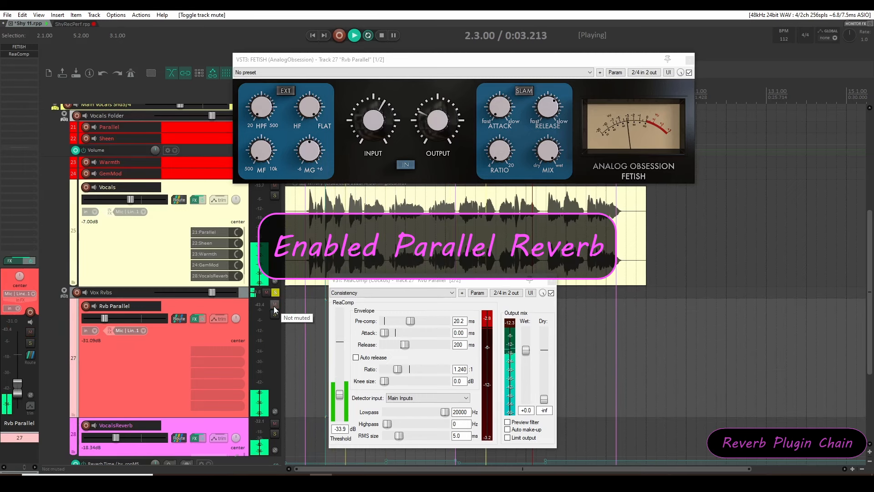
{"action": "left_click", "coordinate": [274, 304]}
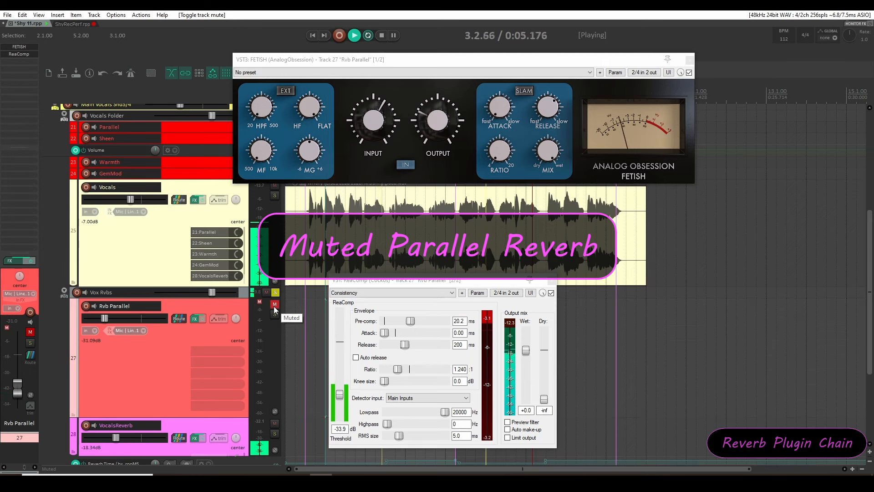
{"action": "left_click", "coordinate": [274, 304]}
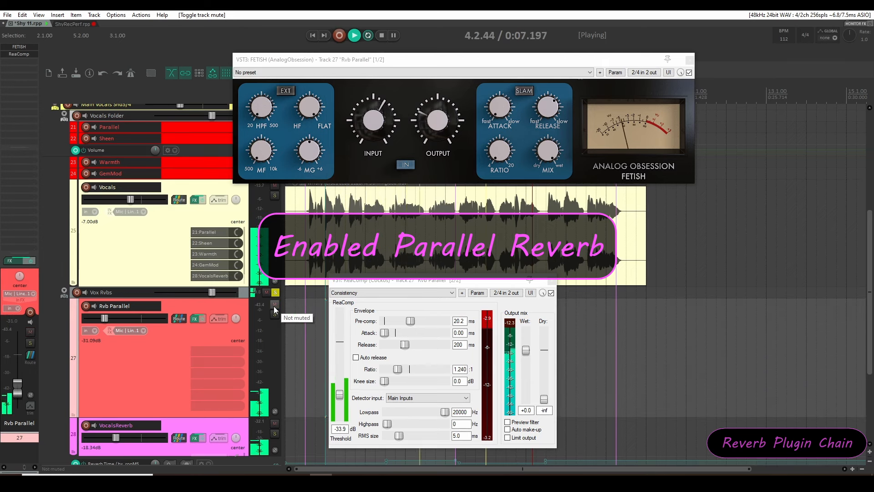
{"action": "left_click", "coordinate": [274, 305]}
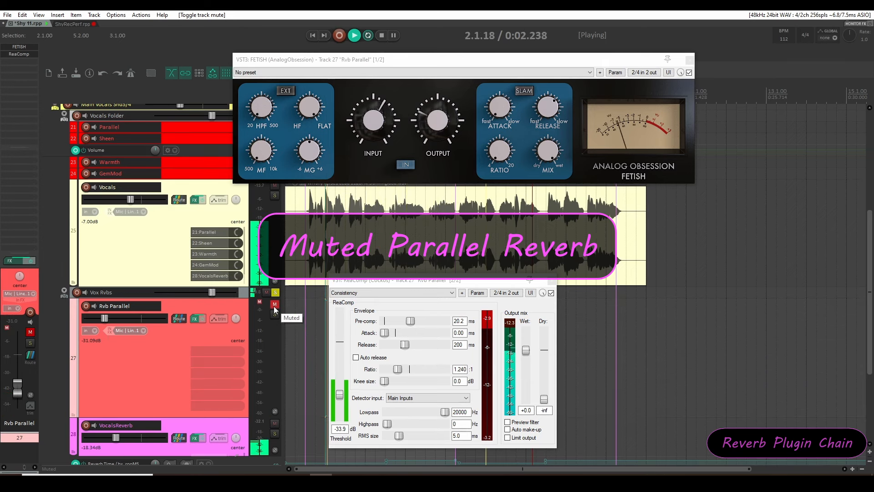
{"action": "left_click", "coordinate": [274, 303]}
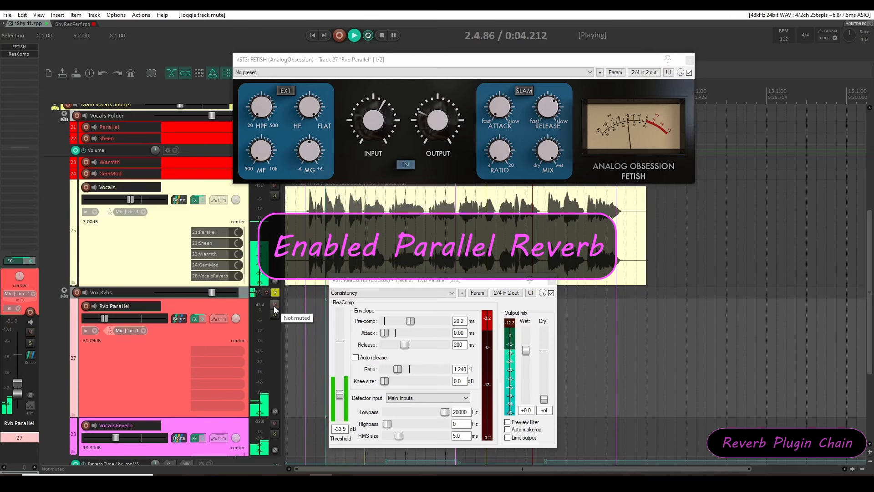
{"action": "left_click", "coordinate": [273, 303]}
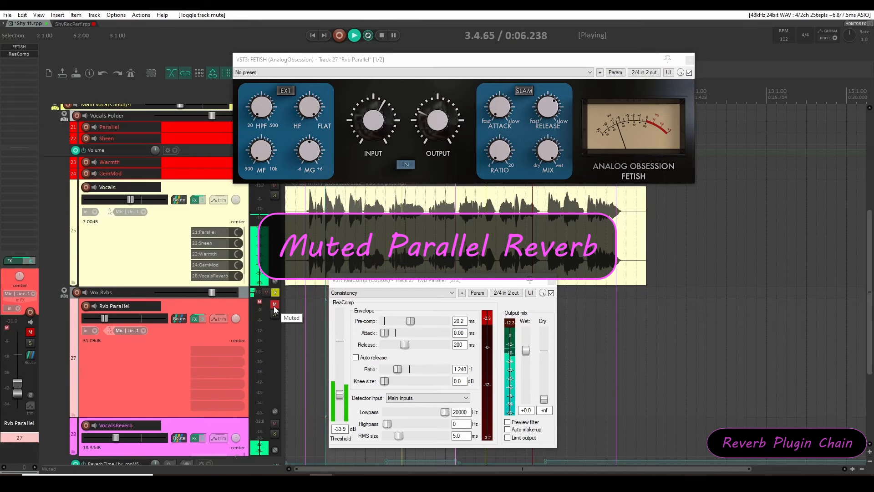
{"action": "left_click", "coordinate": [381, 35]}
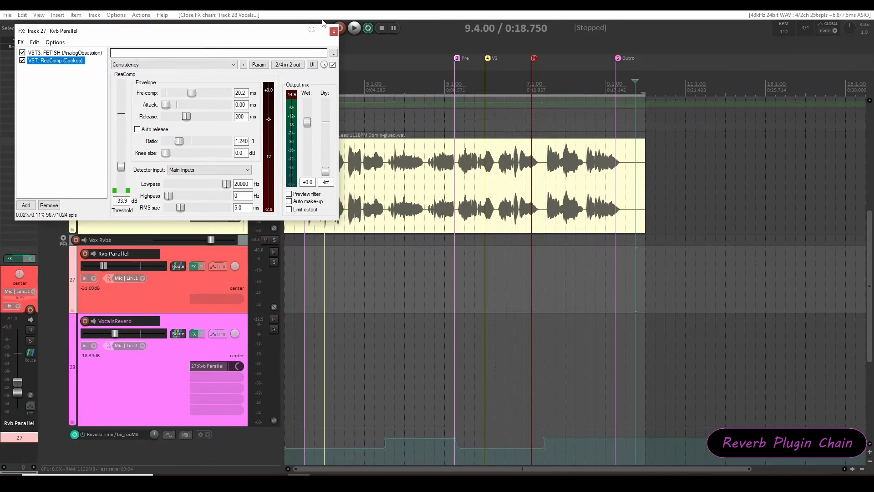
Close the Rvb Parallel FX chain window.
{"action": "left_click", "coordinate": [334, 31]}
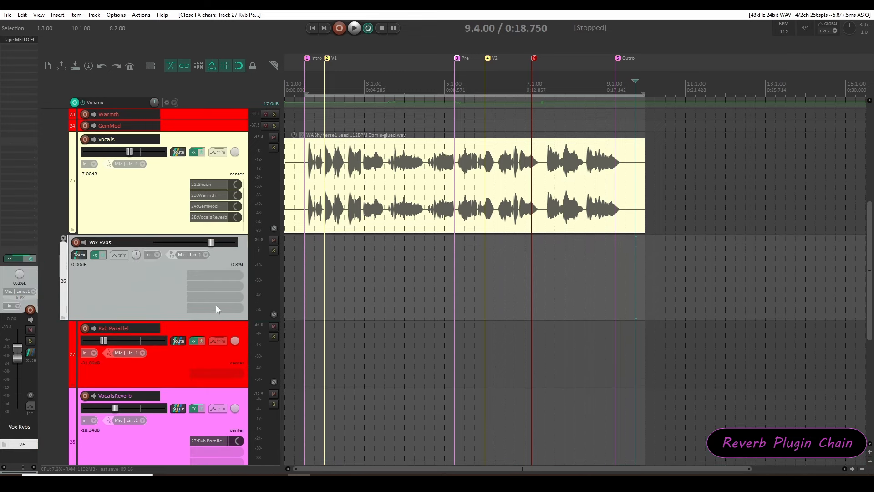
{"action": "mouse_move", "coordinate": [143, 289]}
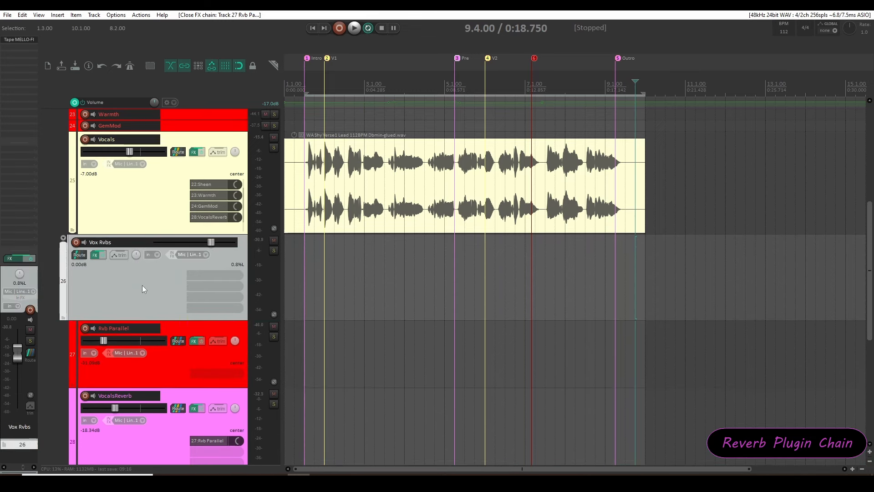
{"action": "mouse_move", "coordinate": [19, 40]}
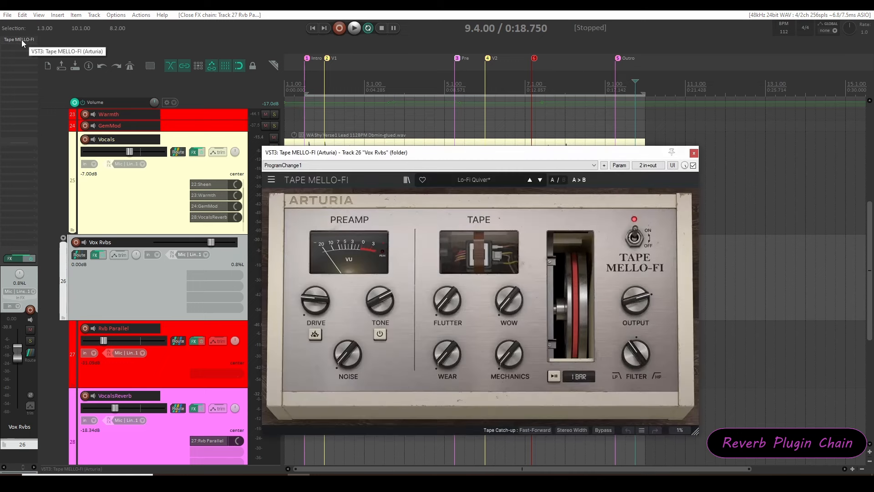
{"action": "mouse_move", "coordinate": [441, 329]}
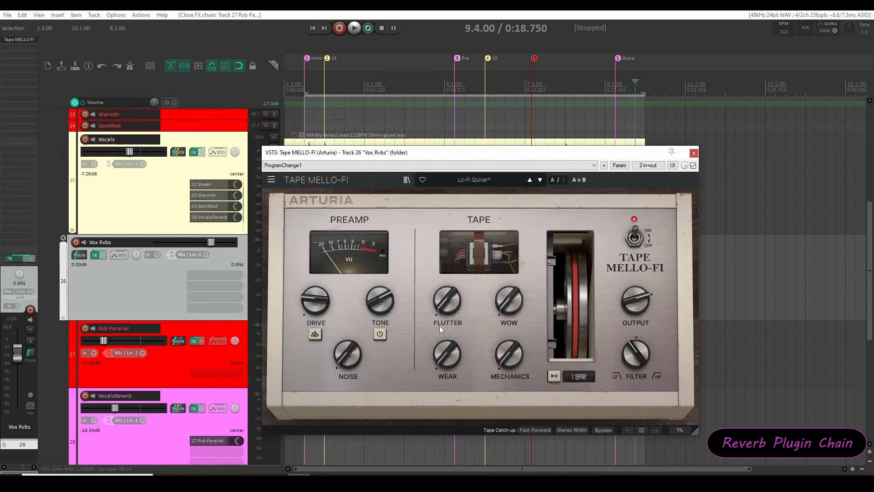
{"action": "mouse_move", "coordinate": [310, 355]}
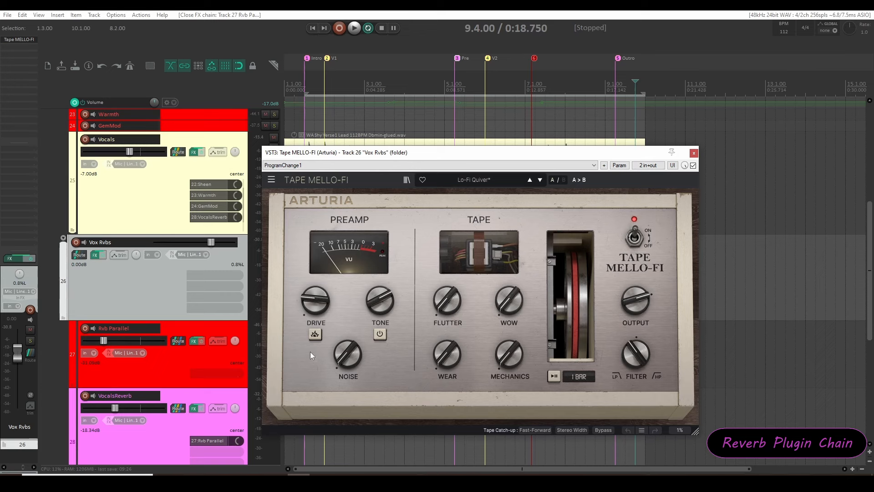
{"action": "mouse_move", "coordinate": [348, 357]}
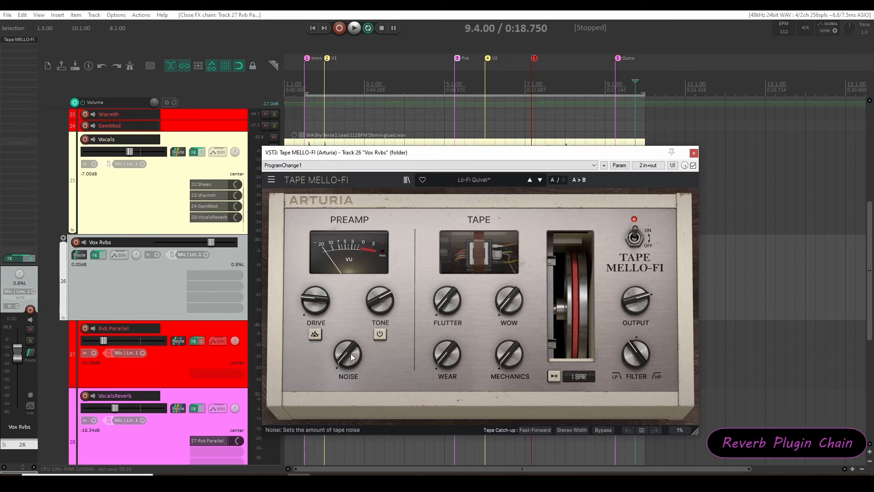
{"action": "mouse_move", "coordinate": [496, 370]}
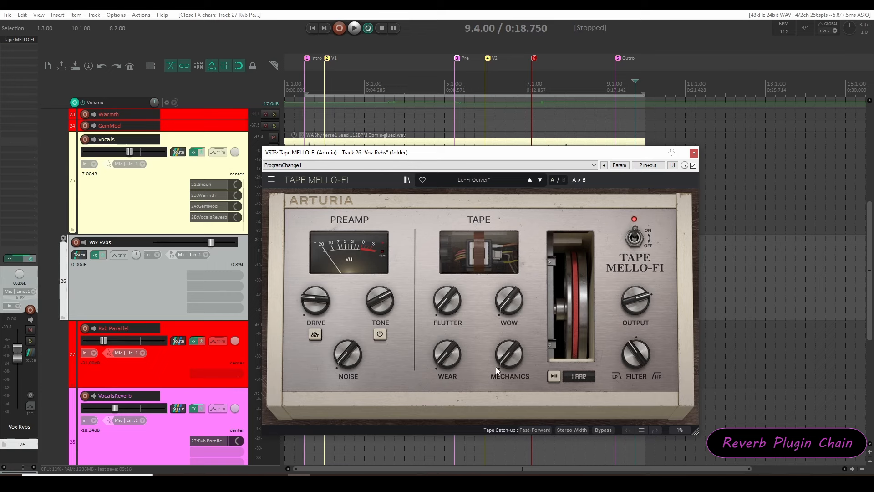
{"action": "mouse_move", "coordinate": [638, 357]}
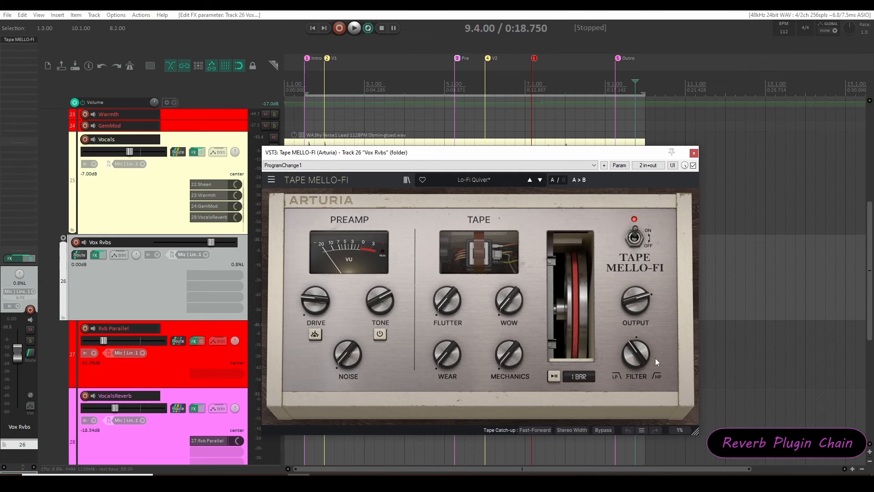
{"action": "mouse_move", "coordinate": [657, 354]}
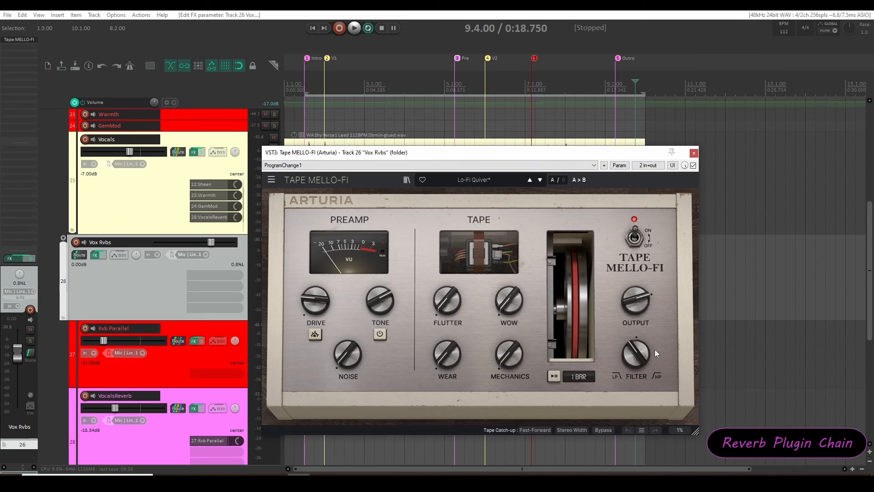
{"action": "left_click", "coordinate": [634, 234]}
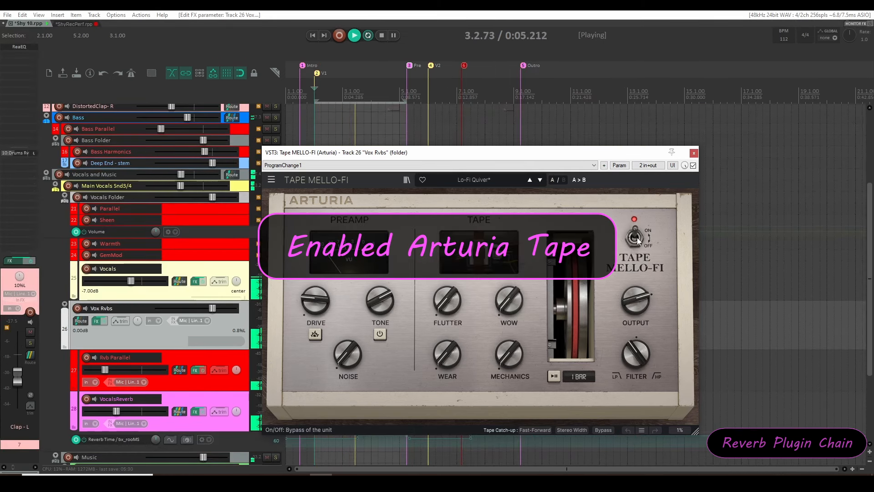
{"action": "left_click", "coordinate": [634, 234]}
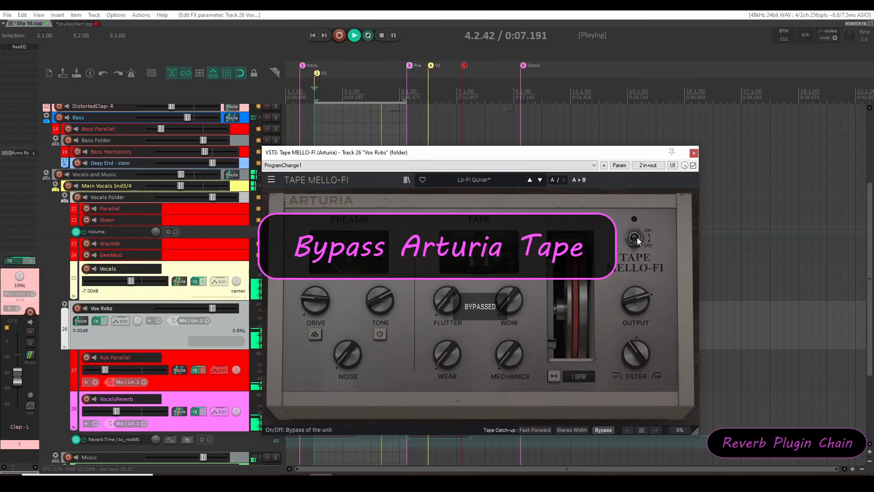
{"action": "left_click", "coordinate": [635, 234]}
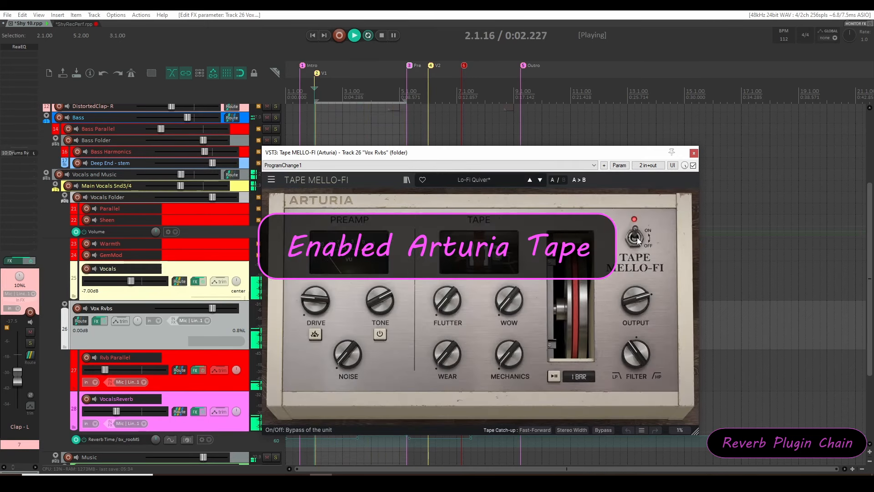
{"action": "left_click", "coordinate": [636, 234]}
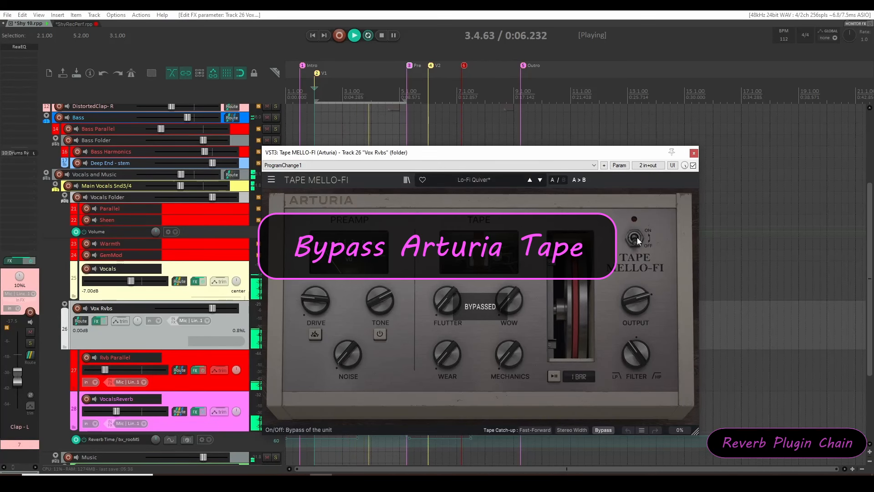
{"action": "left_click", "coordinate": [634, 237]}
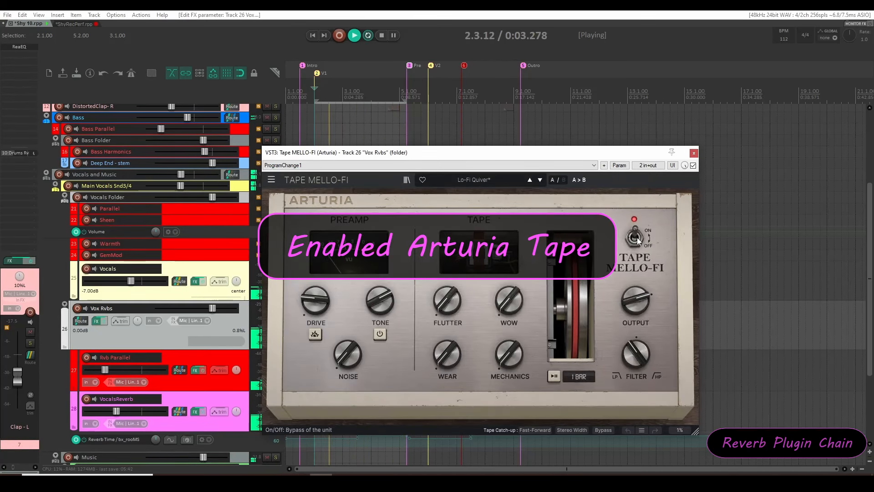
{"action": "left_click", "coordinate": [634, 234]}
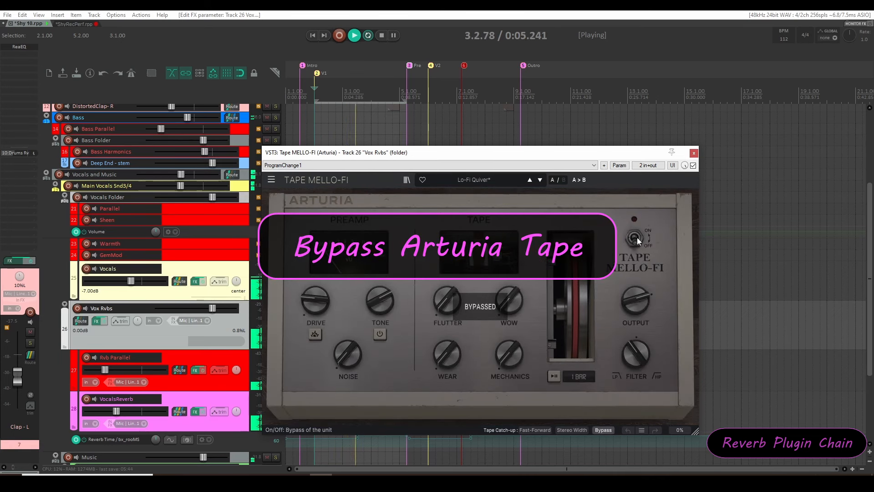
{"action": "left_click", "coordinate": [634, 237]}
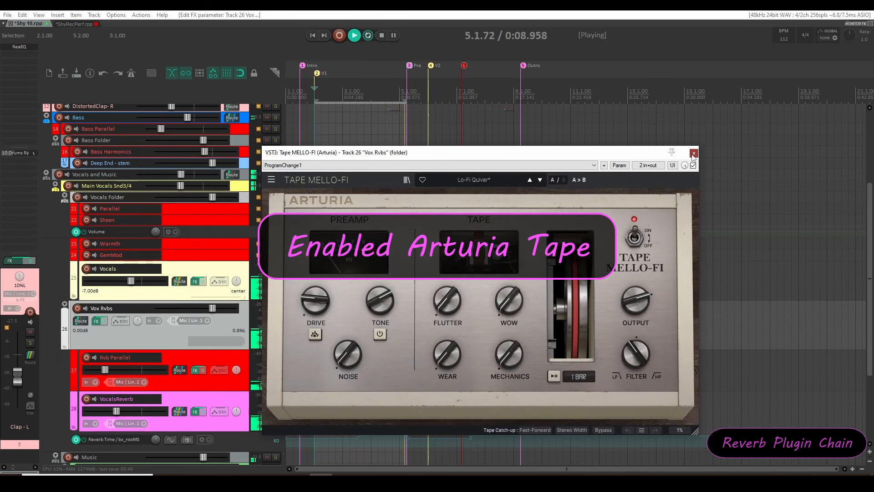
{"action": "left_click", "coordinate": [381, 27]}
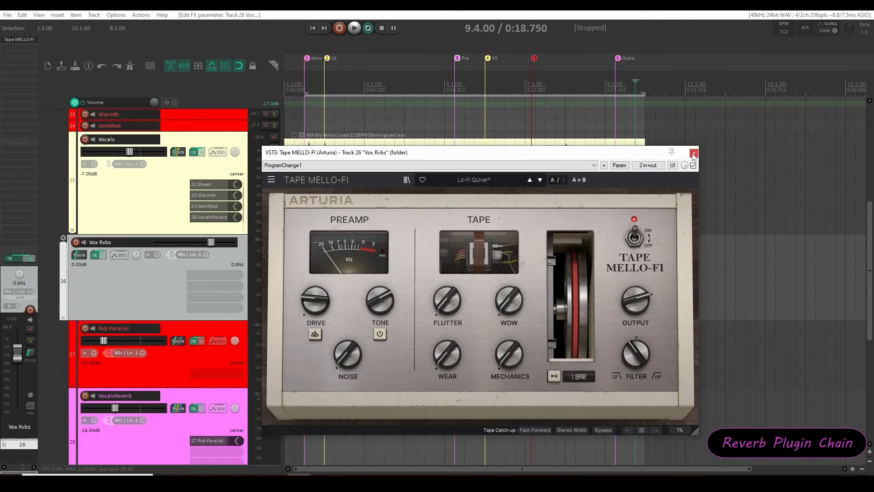
Close Tape MELLO-FI, start playback, and toggle the Vox Rvbs folder mute.
{"action": "left_click", "coordinate": [694, 154]}
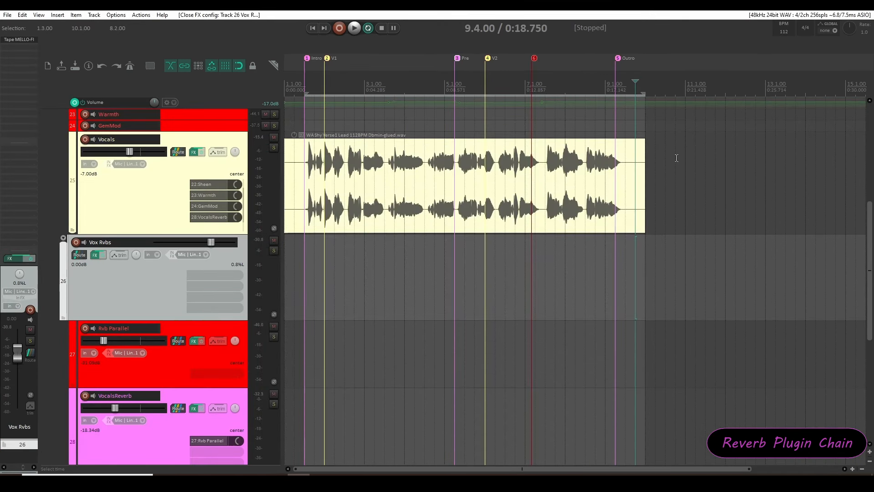
{"action": "left_click", "coordinate": [259, 229]}
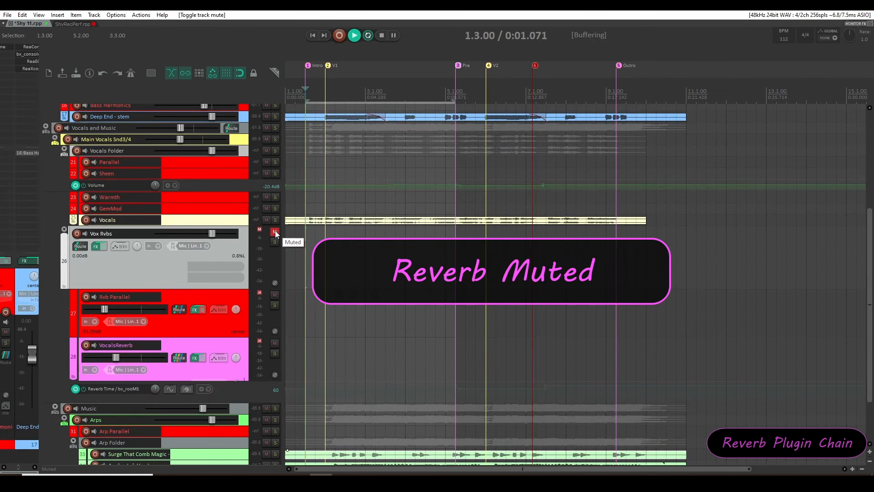
{"action": "left_click", "coordinate": [355, 35]}
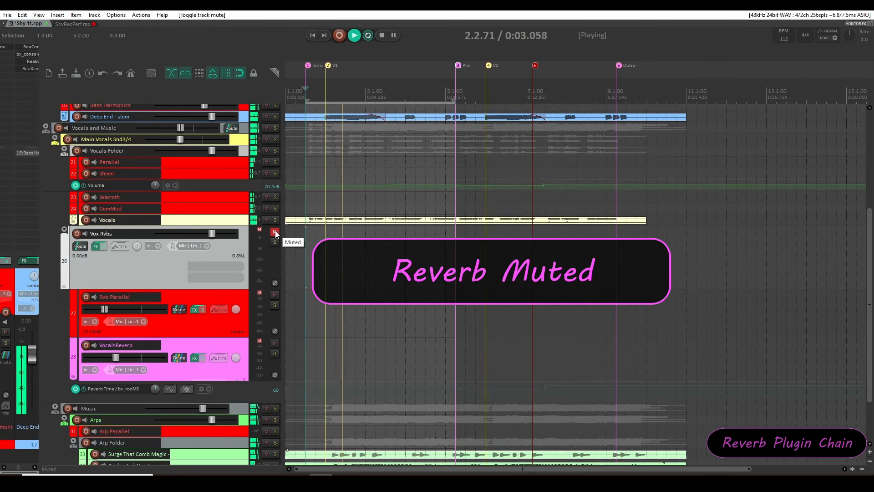
{"action": "left_click", "coordinate": [274, 233]}
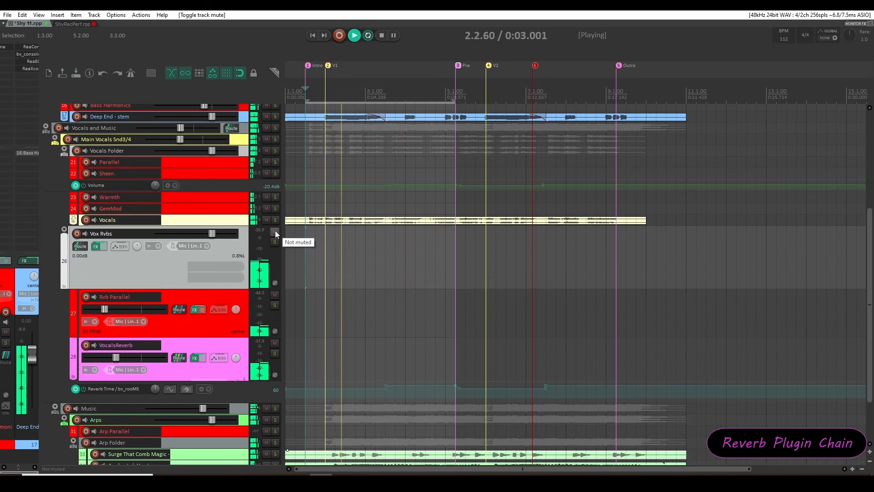
{"action": "left_click", "coordinate": [274, 233]}
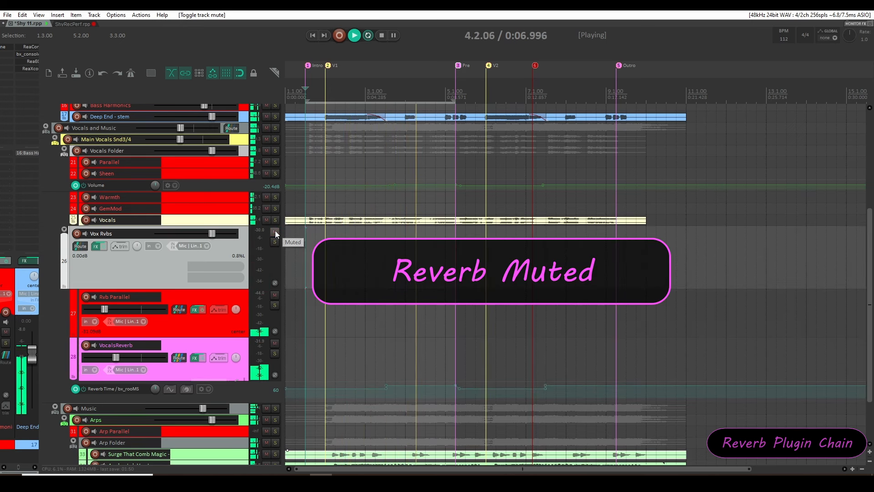
Toggle the Vox Rvbs mute again, ending unmuted, then restart playback.
{"action": "left_click", "coordinate": [273, 233]}
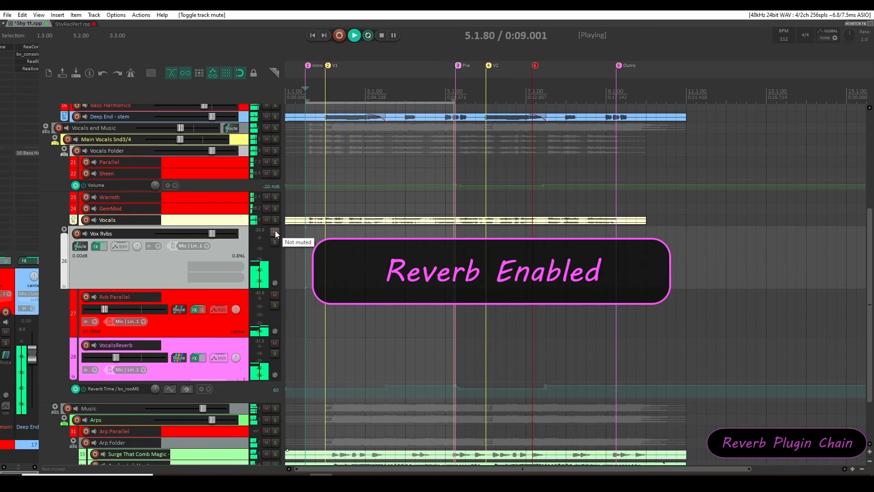
{"action": "left_click", "coordinate": [259, 231]}
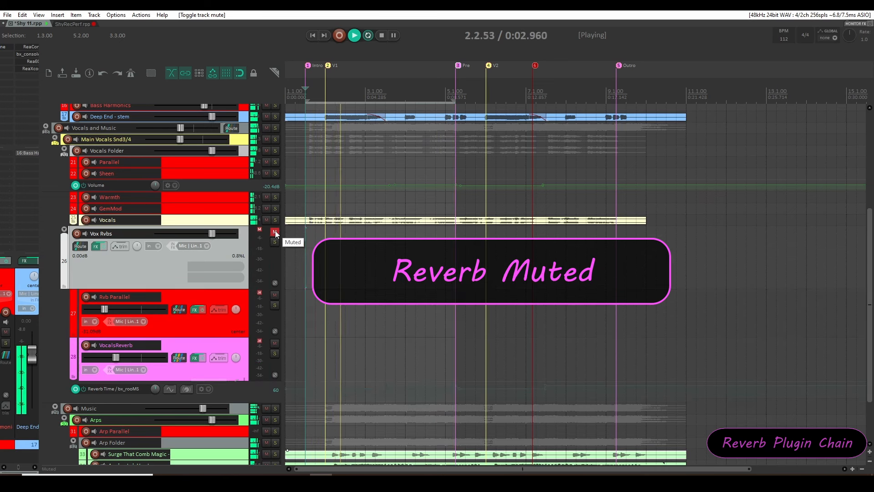
{"action": "left_click", "coordinate": [273, 233]}
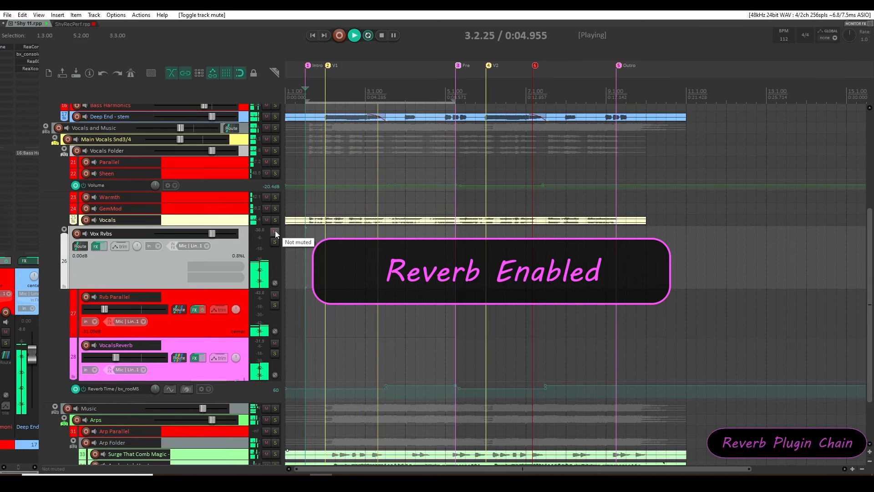
{"action": "left_click", "coordinate": [381, 35]}
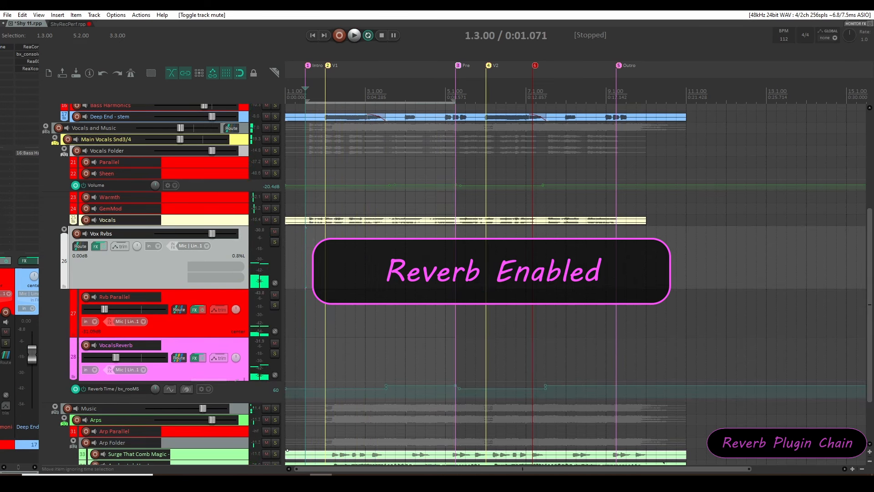
{"action": "left_click", "coordinate": [354, 35]}
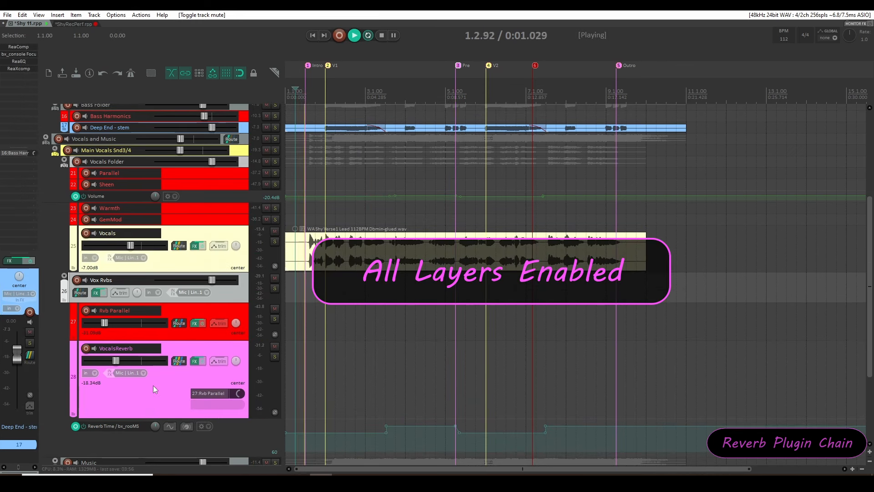